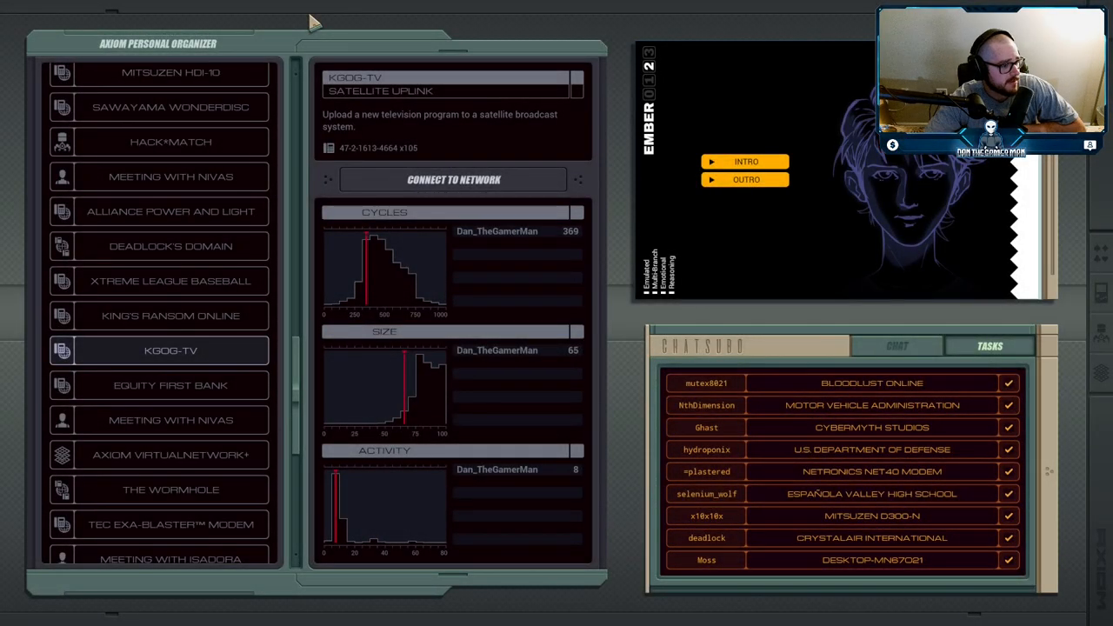
pyautogui.moveTo(546, 261)
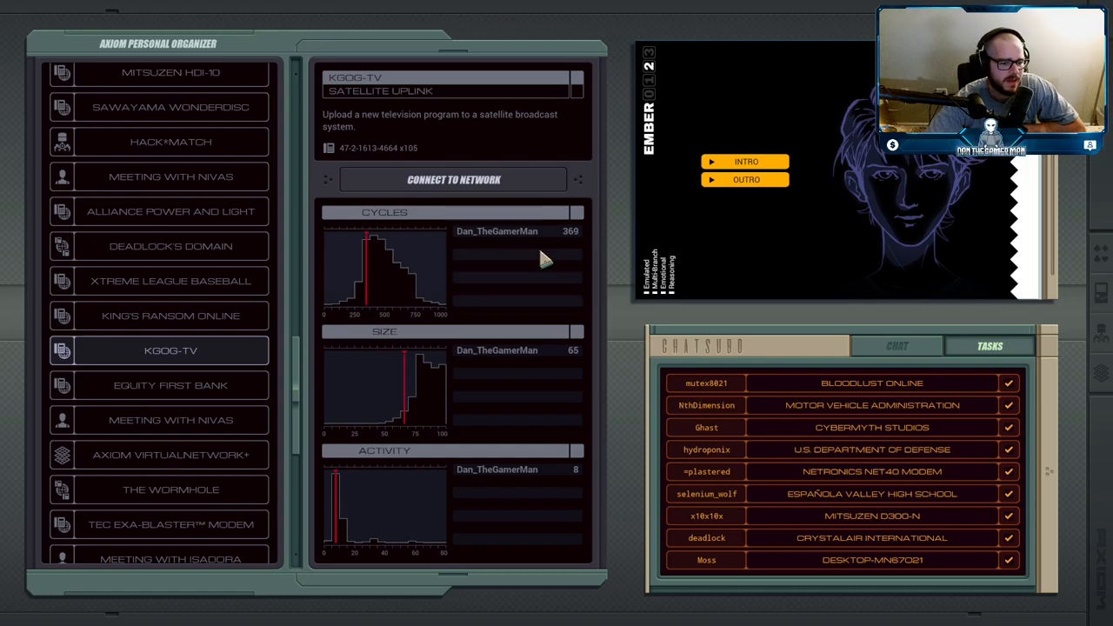
pyautogui.moveTo(496, 186)
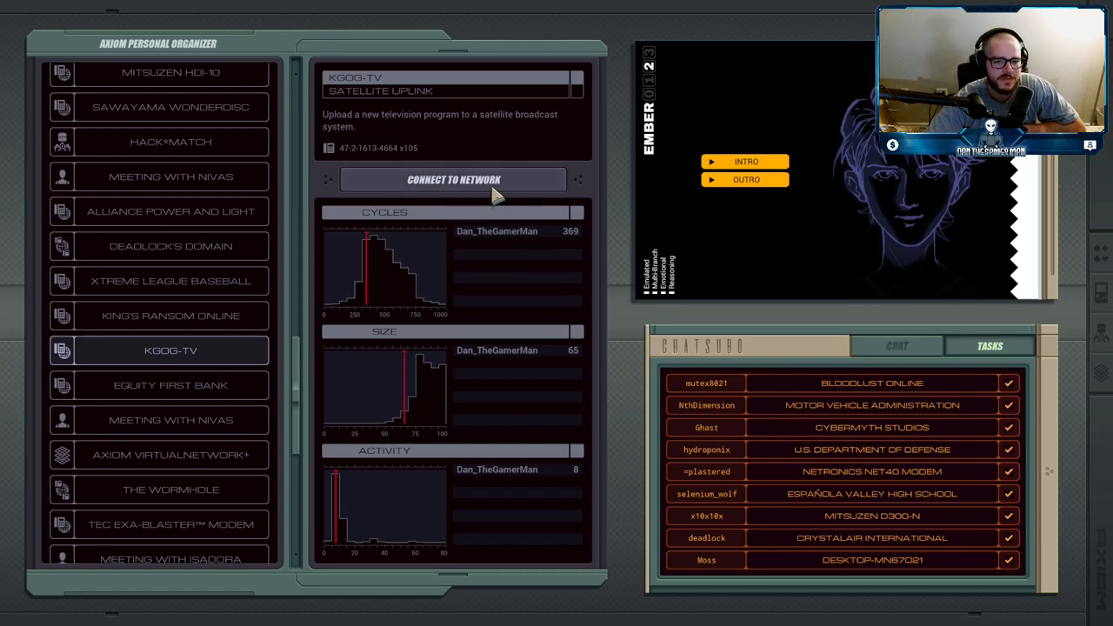
# Connect to the KGOG-TV satellite uplink network with the saved XA/XB solution.
pyautogui.click(453, 179)
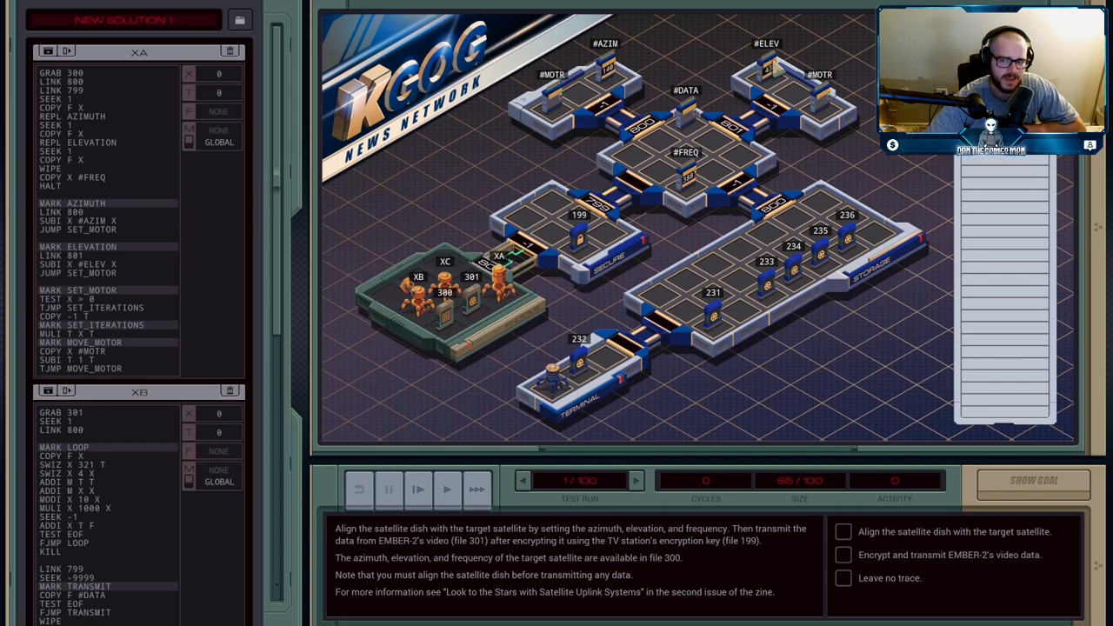
pyautogui.moveTo(687, 191)
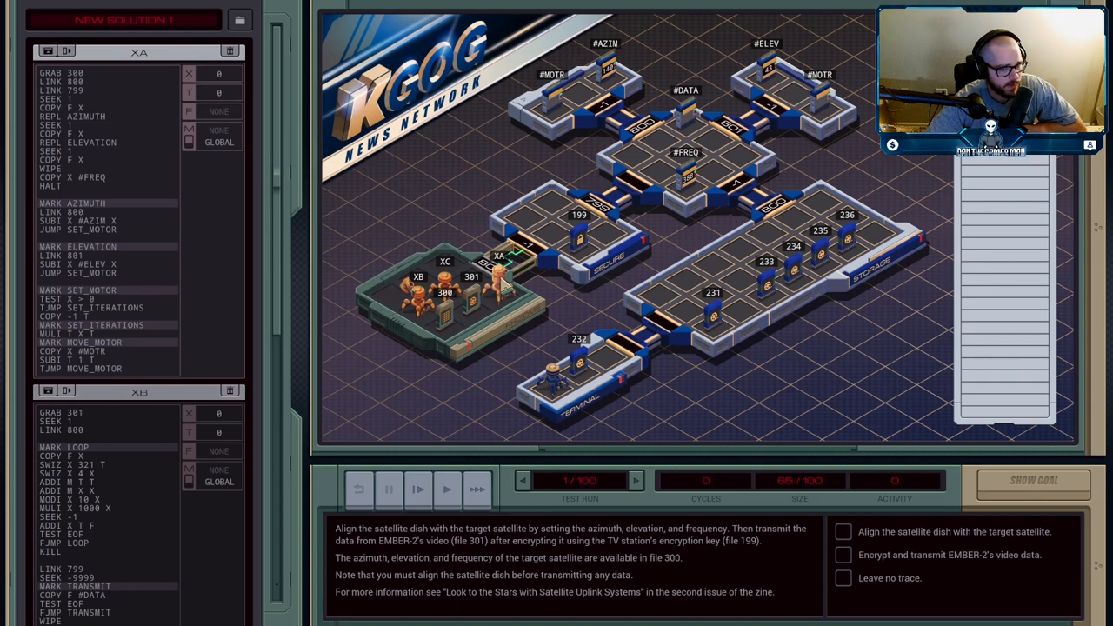
# Step the test run to cycle 6, where XA reads file 300 and spawns XA:0.
pyautogui.click(389, 488)
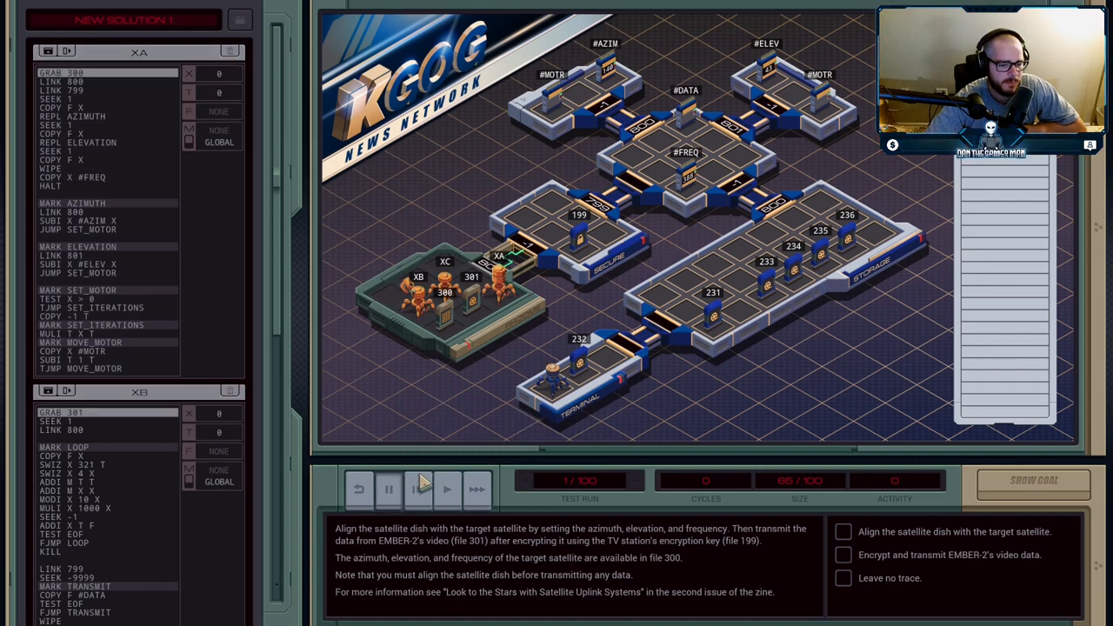
pyautogui.click(417, 489)
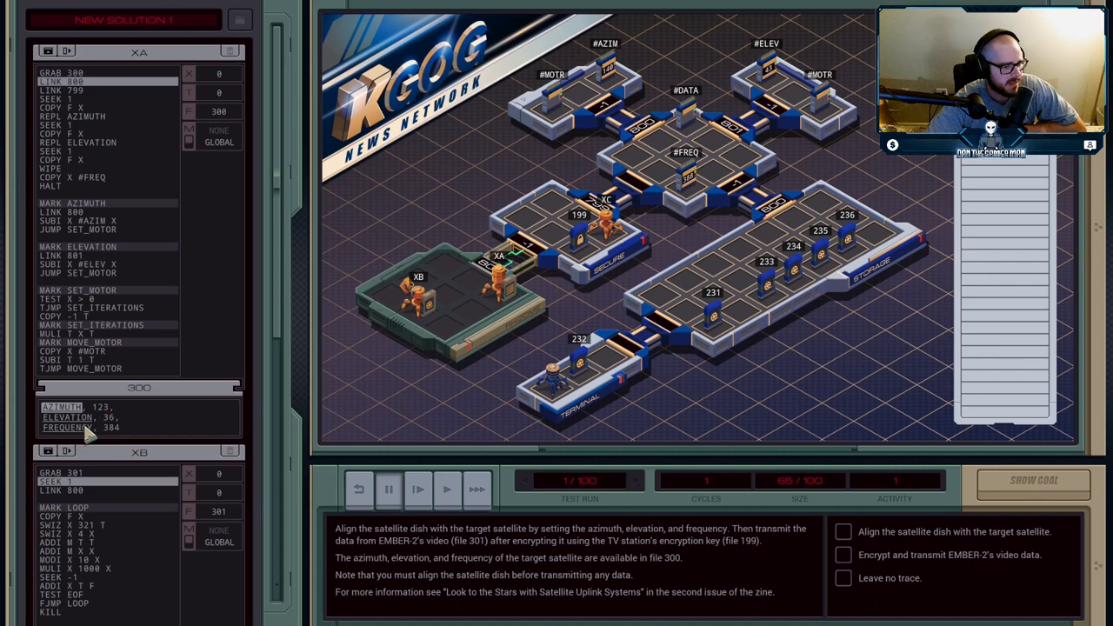
pyautogui.click(446, 489)
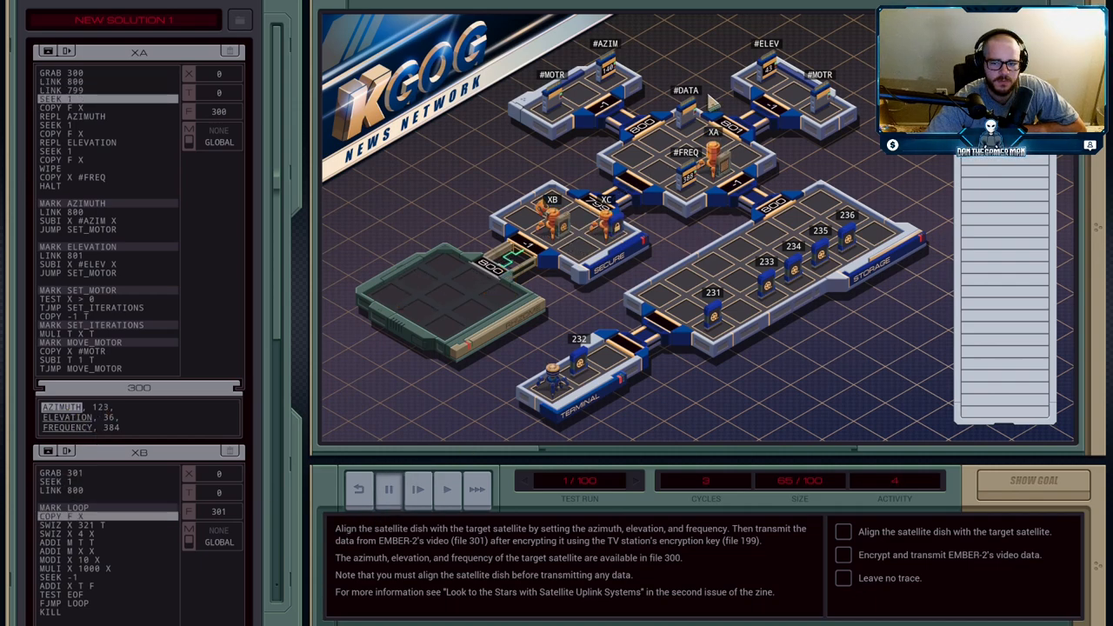
pyautogui.moveTo(225, 396)
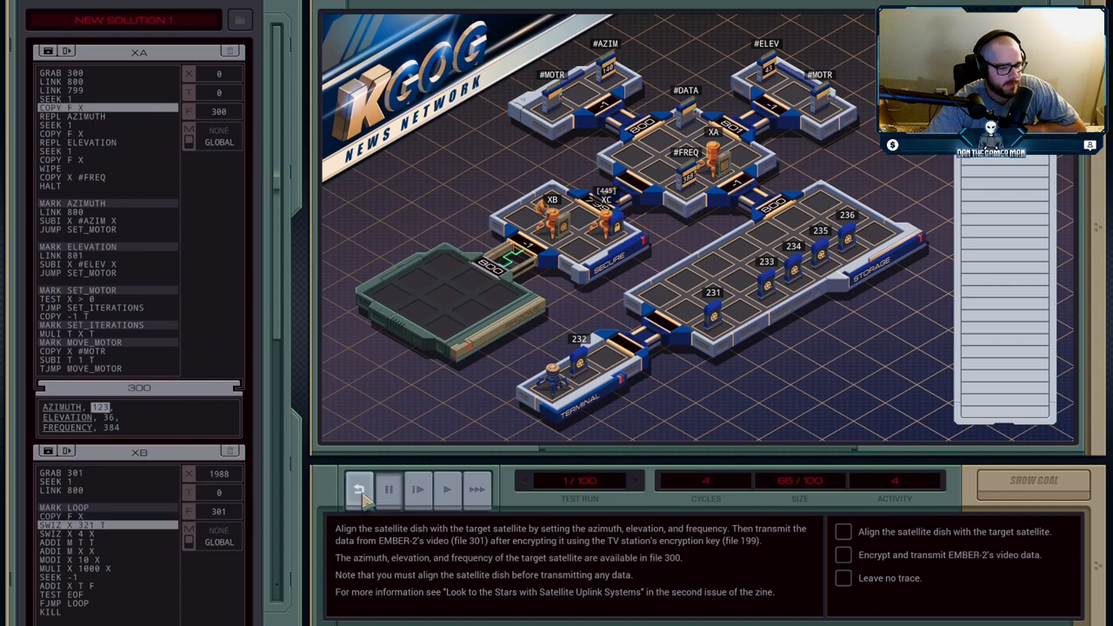
pyautogui.click(358, 489)
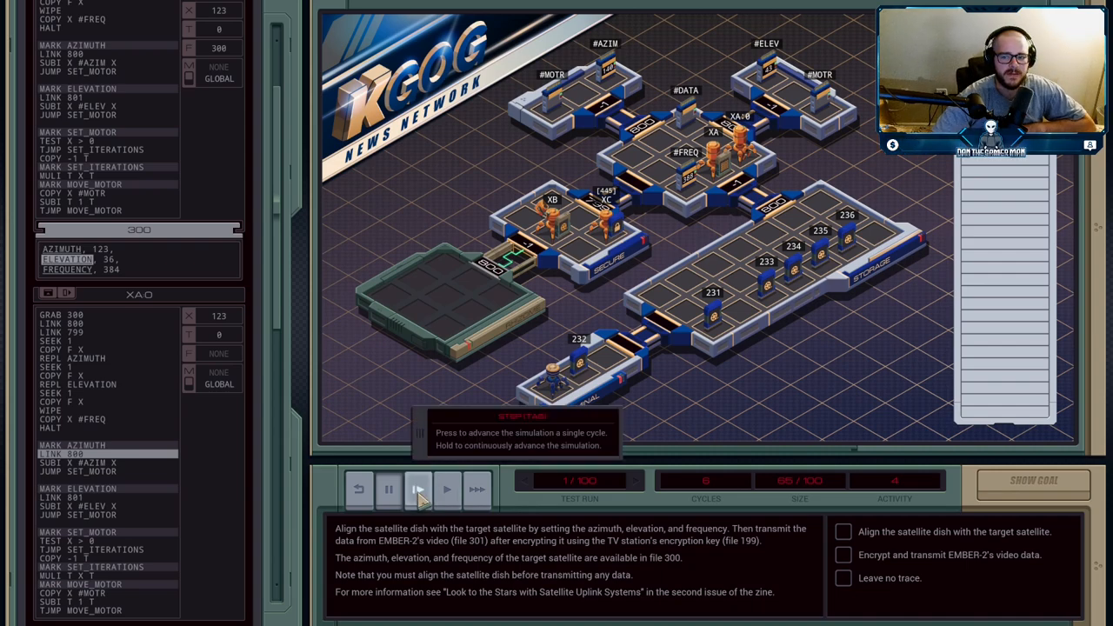
# Step to cycle 7 so XA:0 enters the azimuth motor host.
pyautogui.click(417, 488)
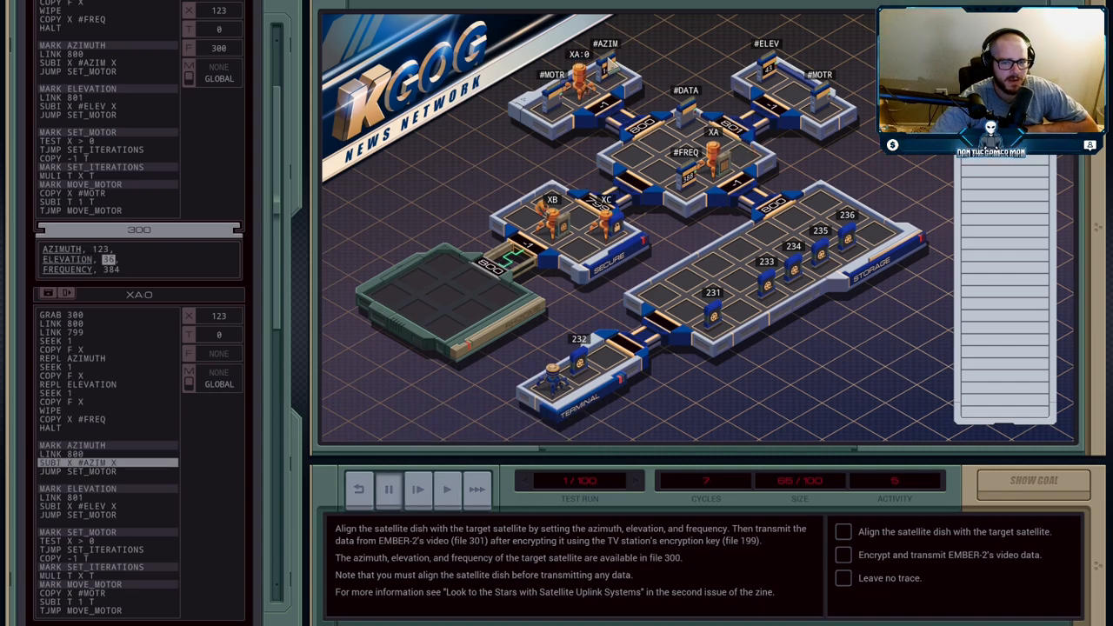
pyautogui.moveTo(491, 157)
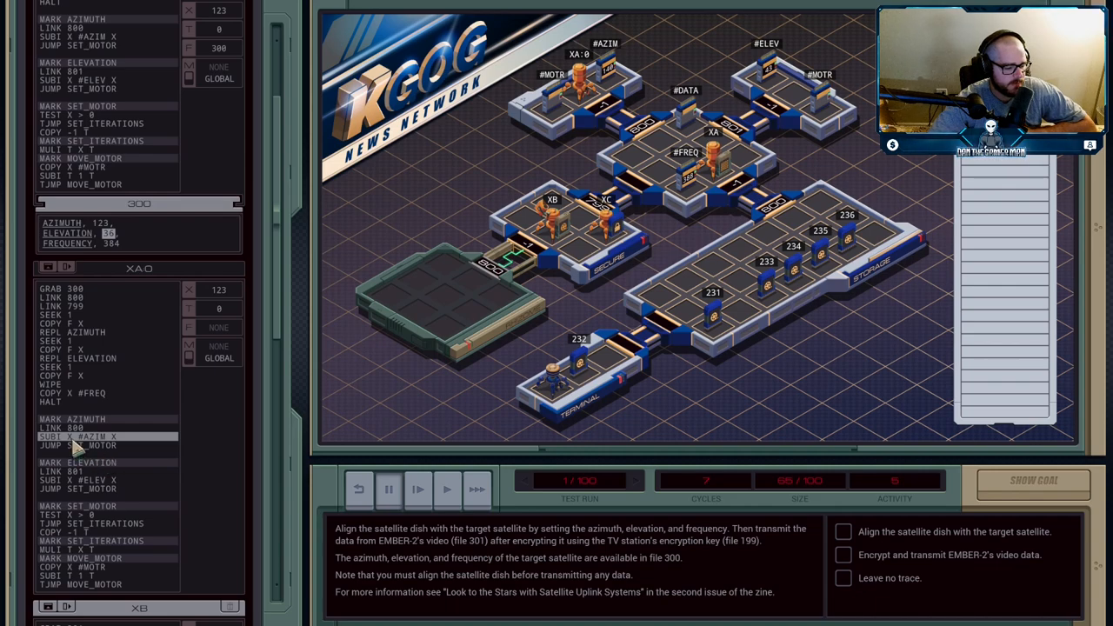
pyautogui.moveTo(235, 293)
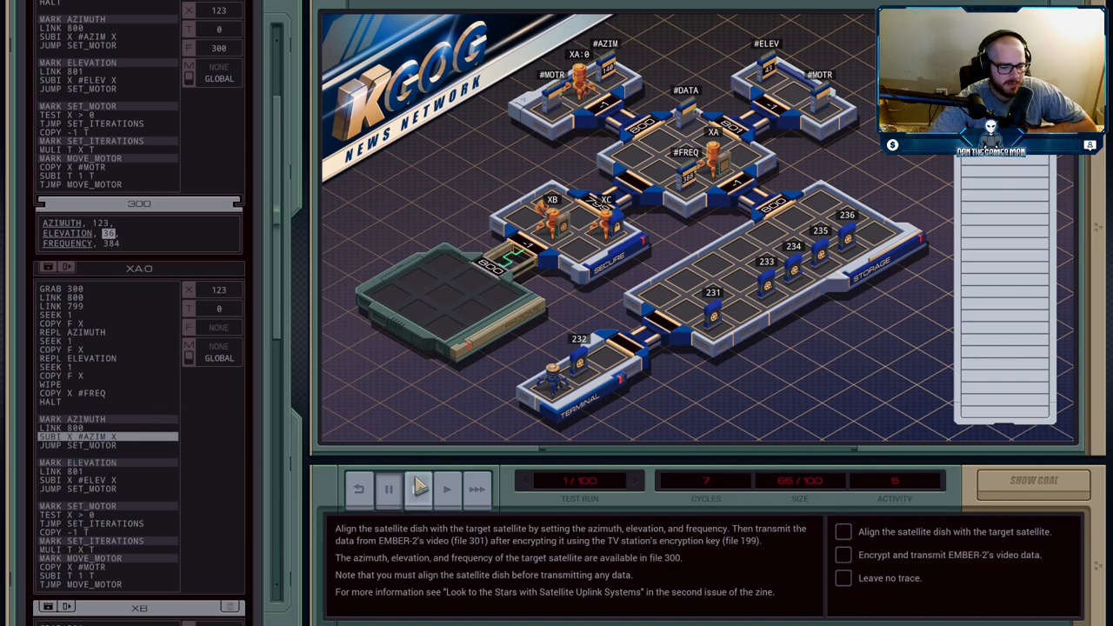
# Step to cycle 9, giving azimuth offset -17 and XA:1 carrying elevation 36.
pyautogui.click(418, 488)
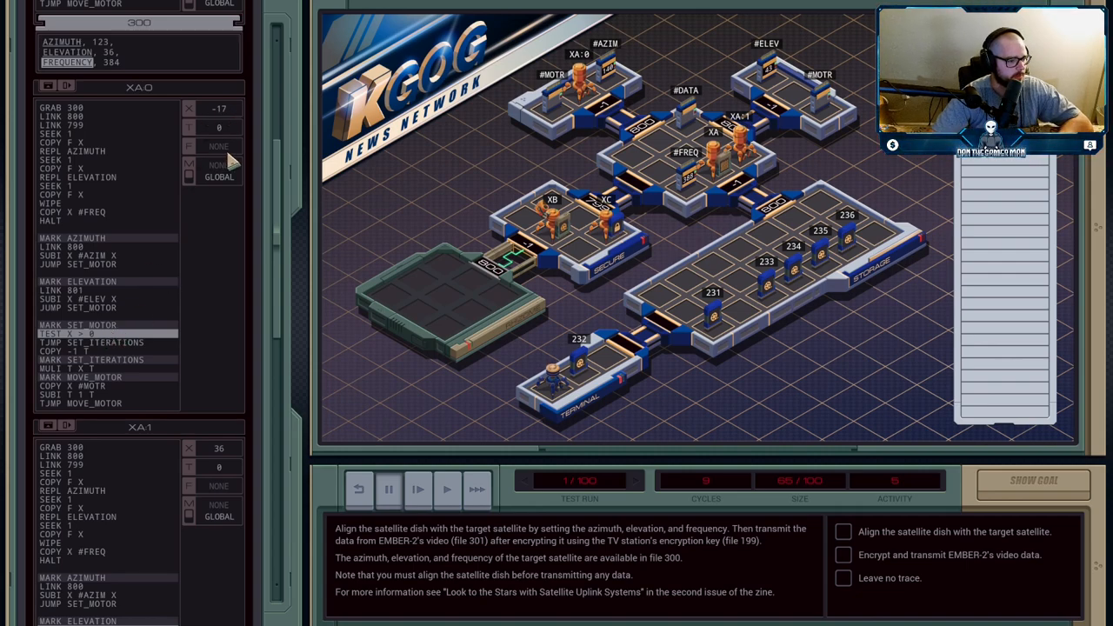
pyautogui.moveTo(418, 489)
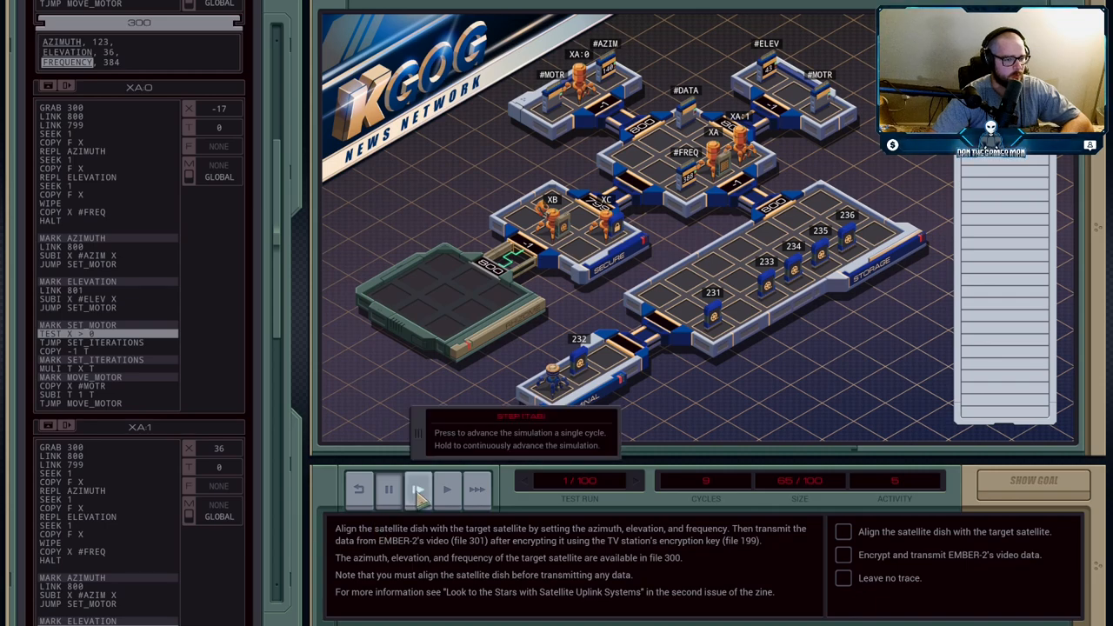
# Step to cycle 13 as XA:0 and XA:1 compute offsets -17 and -7.
pyautogui.click(418, 488)
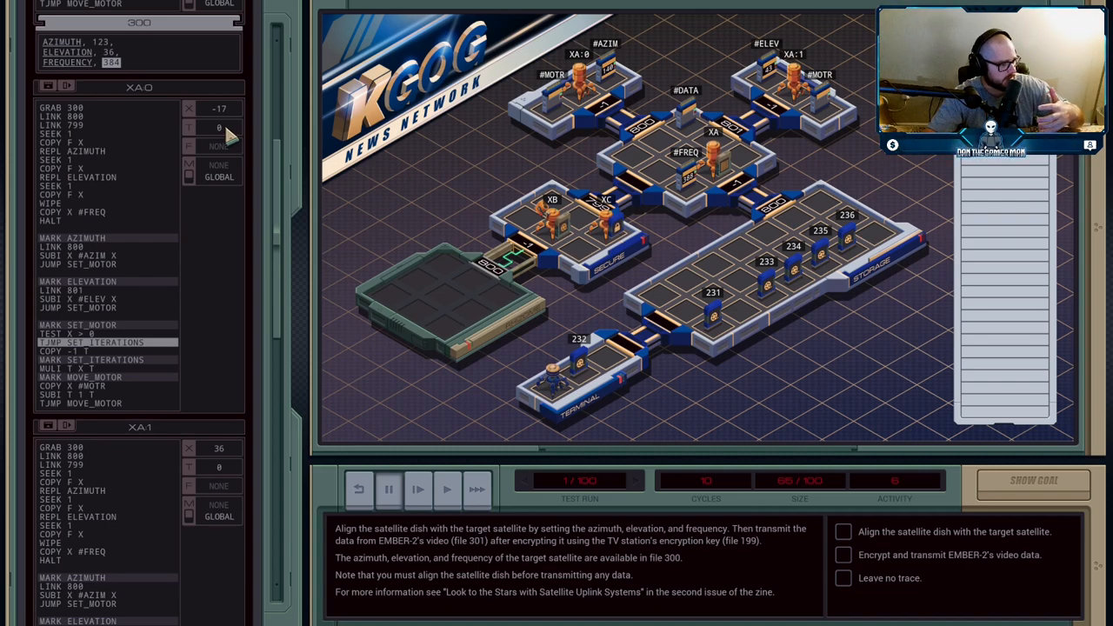
pyautogui.moveTo(105, 361)
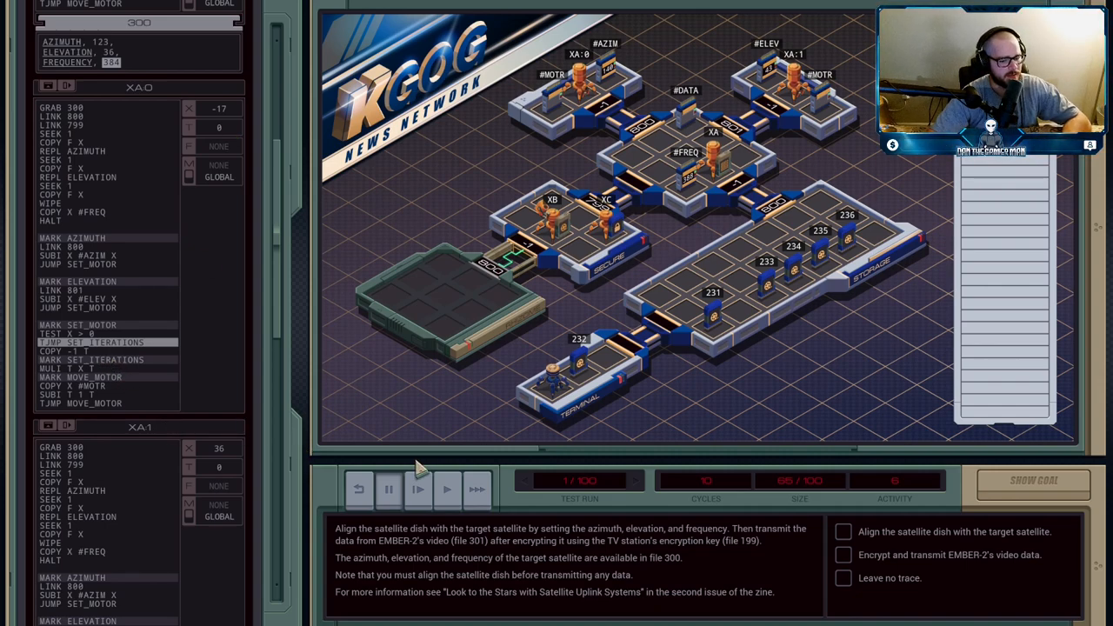
pyautogui.moveTo(418, 470)
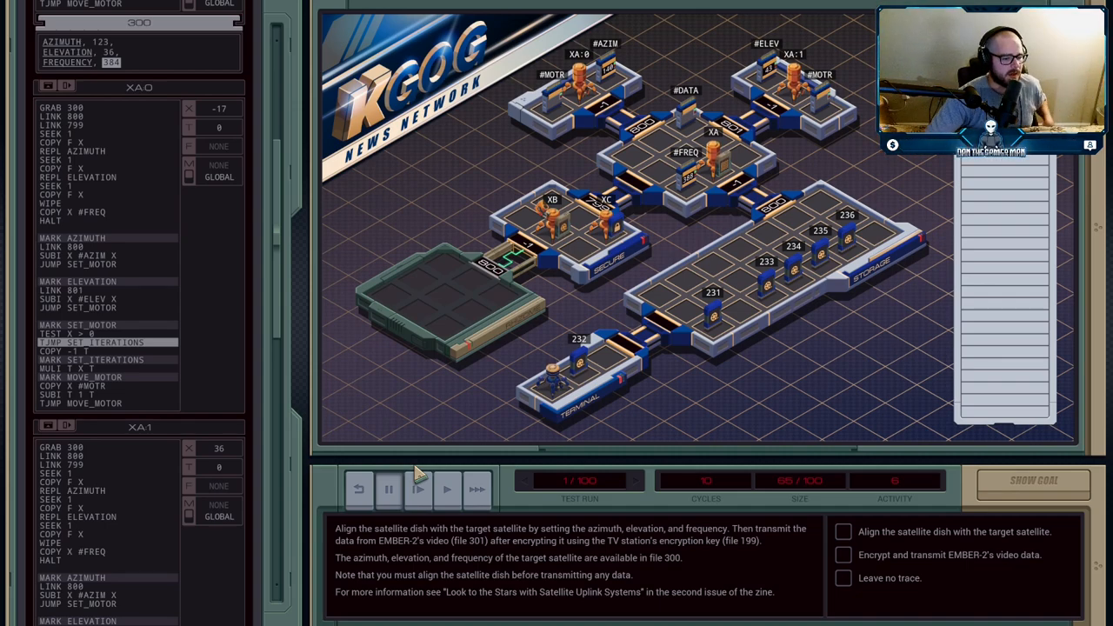
pyautogui.click(417, 489)
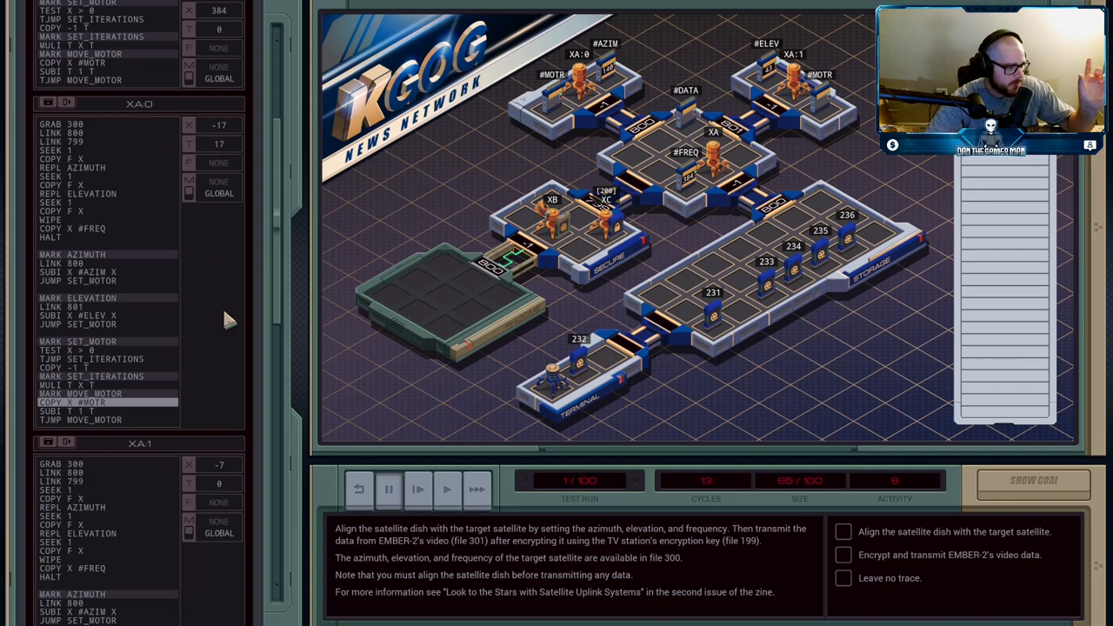
pyautogui.moveTo(270, 169)
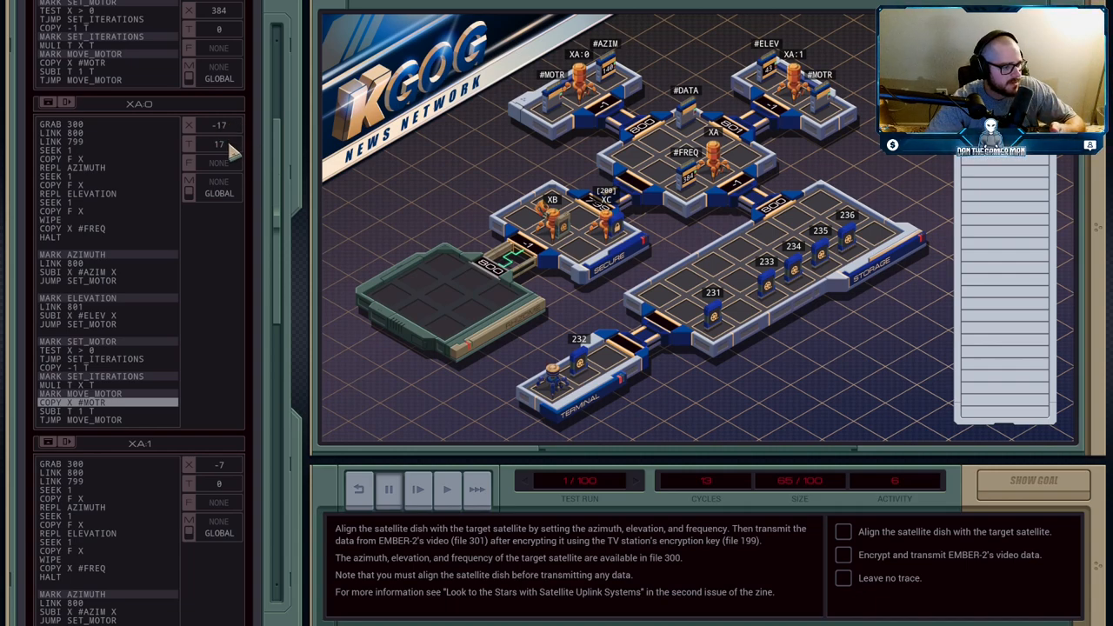
pyautogui.moveTo(155, 370)
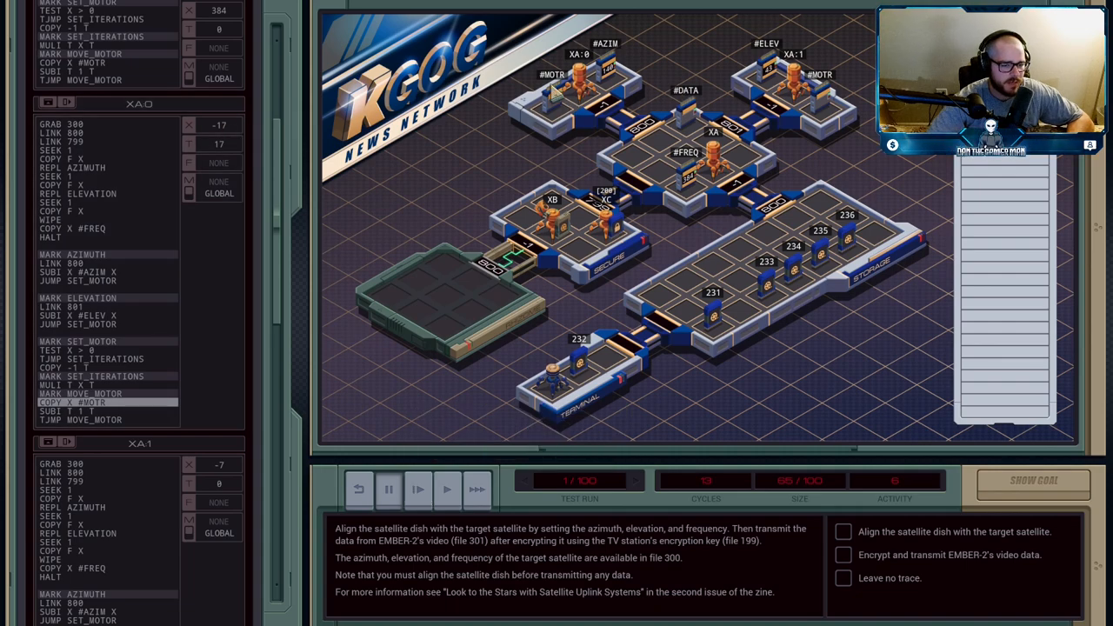
pyautogui.moveTo(502, 304)
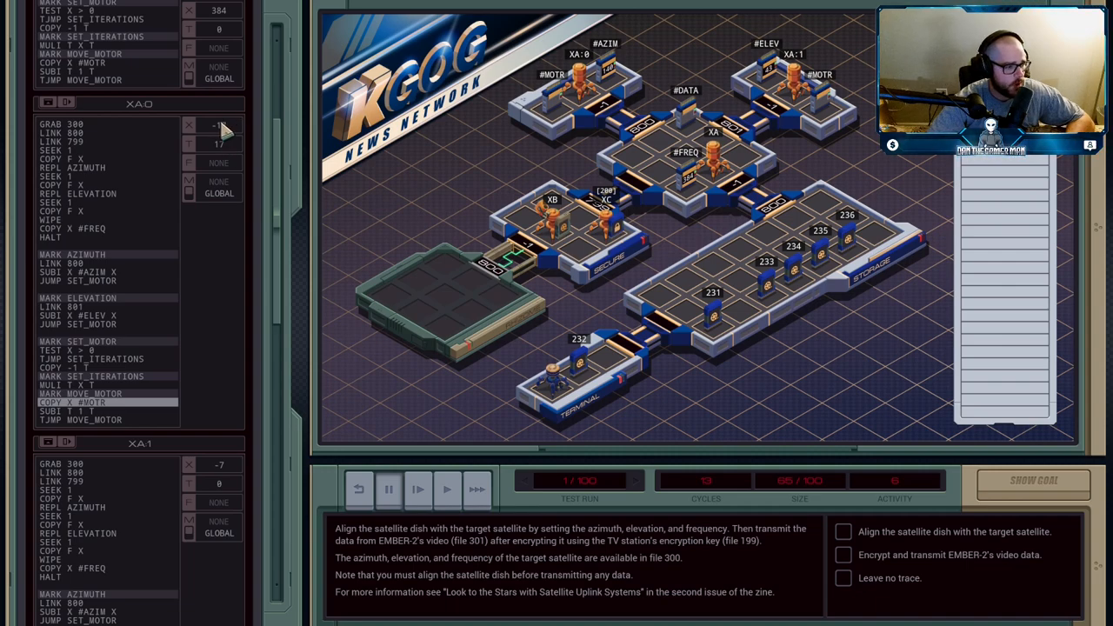
# Step the simulation forward while the dish motors turn toward their target.
pyautogui.click(417, 489)
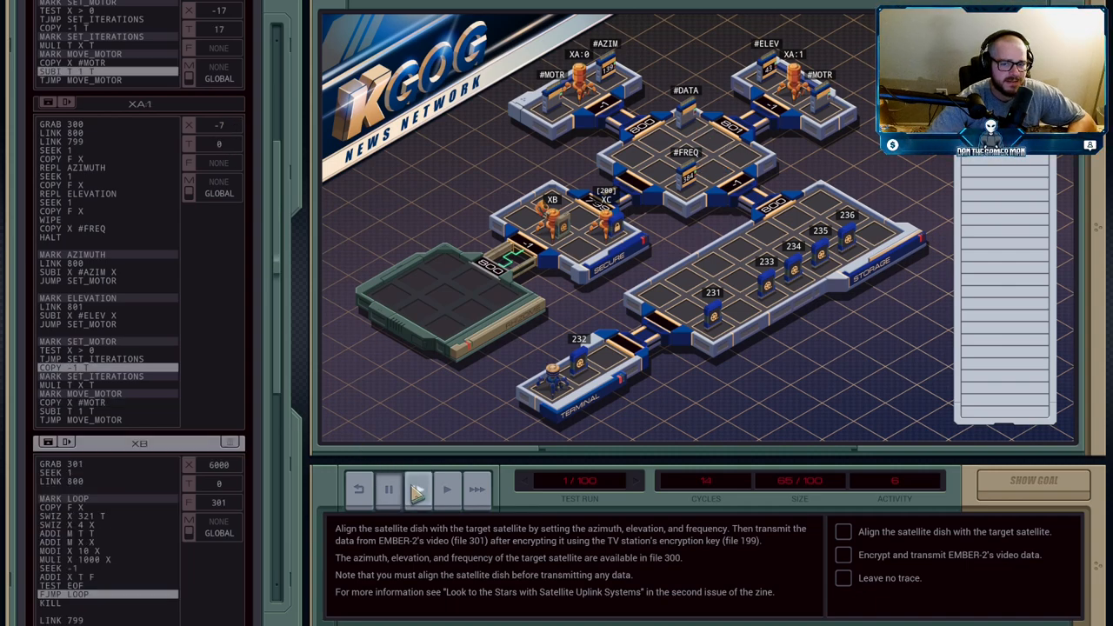
pyautogui.click(418, 489)
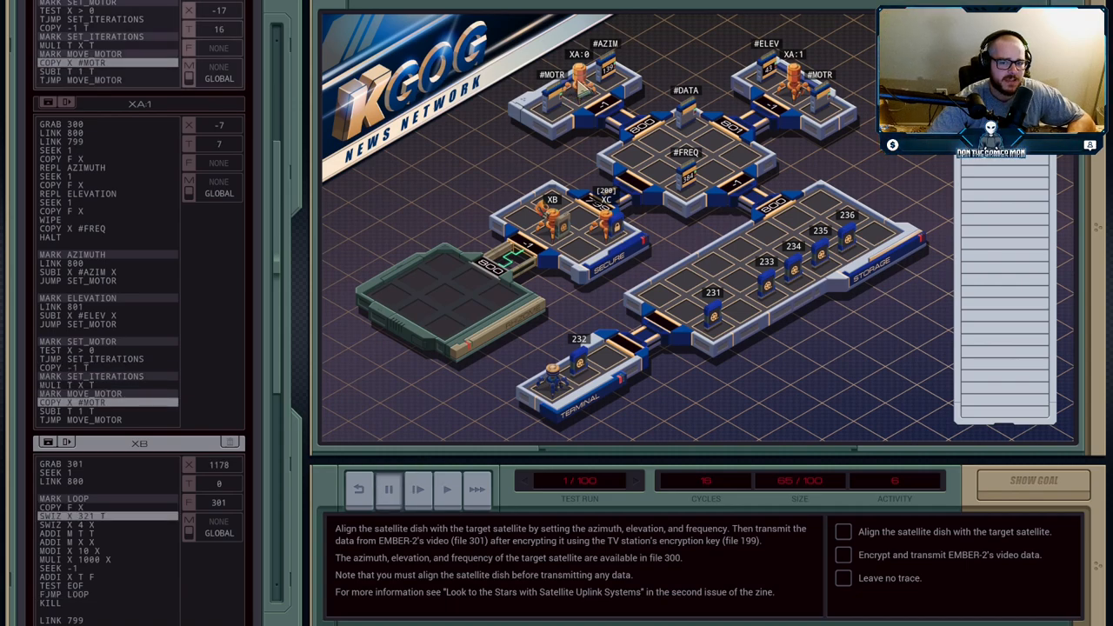
pyautogui.click(417, 488)
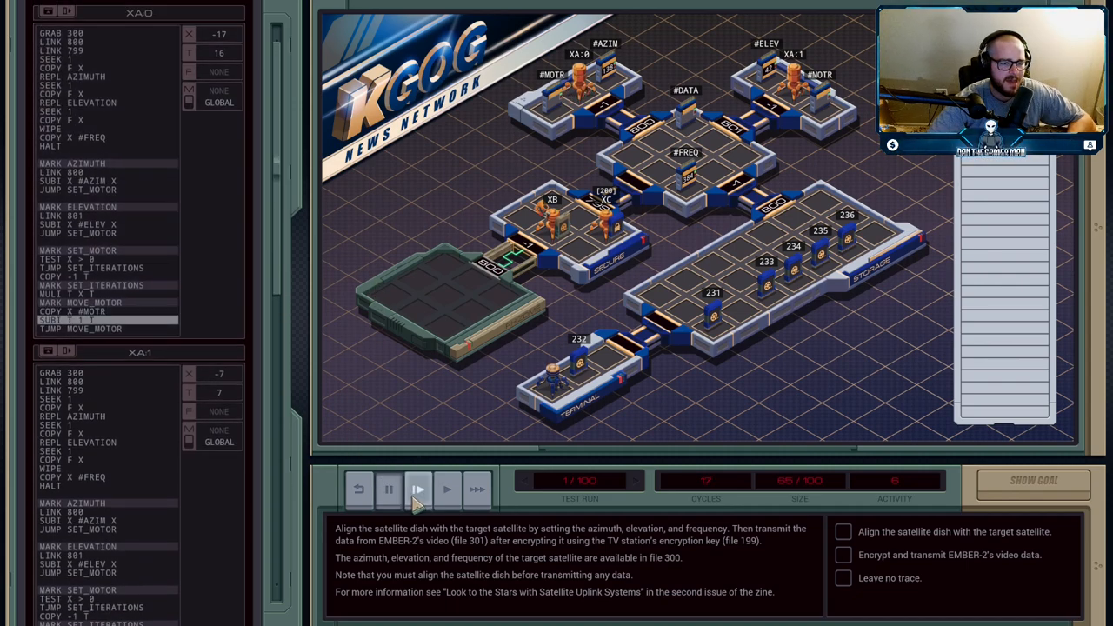
pyautogui.click(388, 489)
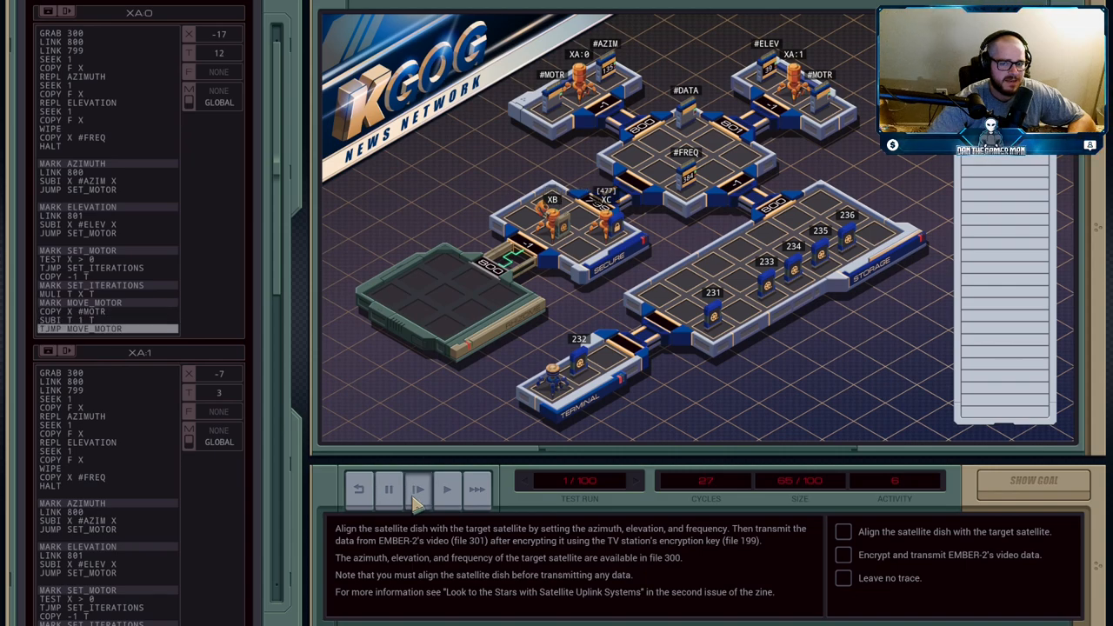
# Step further as XB encrypts the video, then reset the run to cycle 0.
pyautogui.click(417, 489)
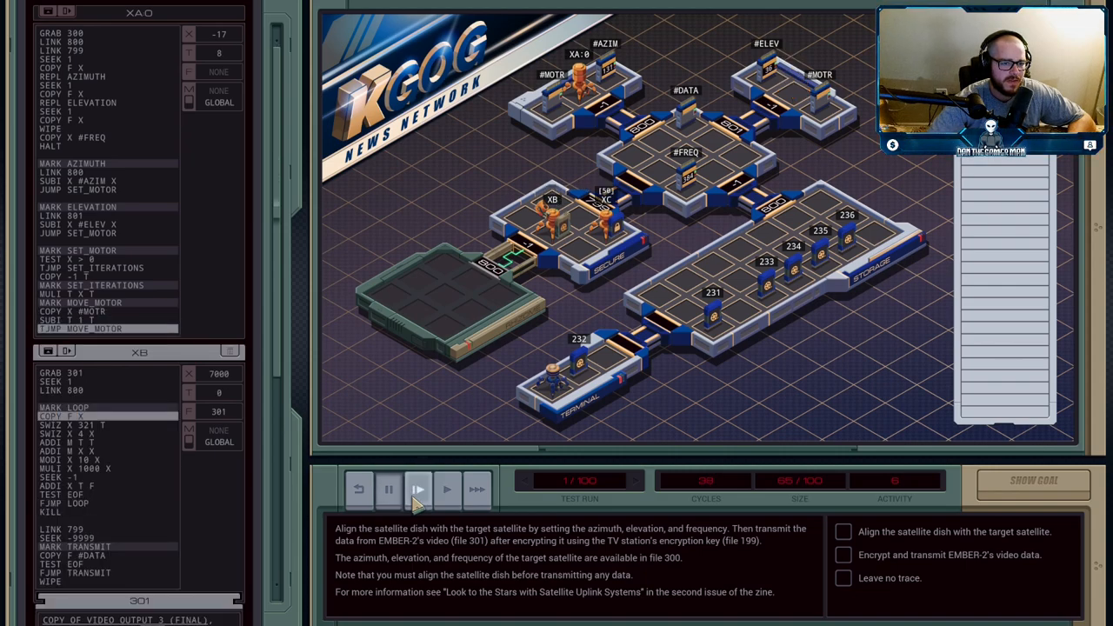
pyautogui.click(389, 489)
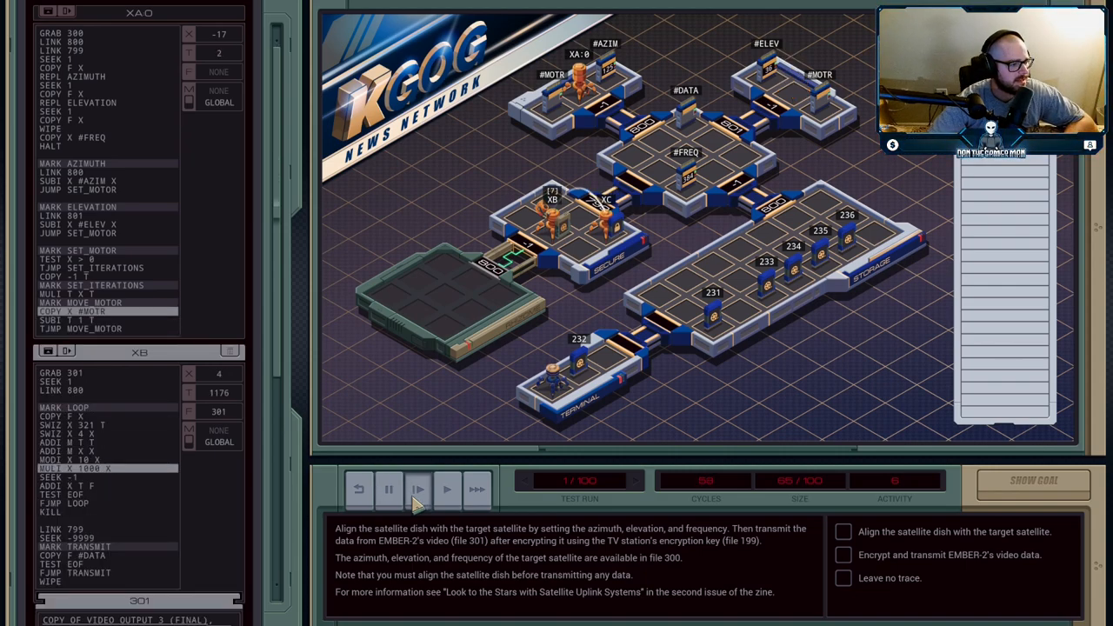
pyautogui.click(418, 489)
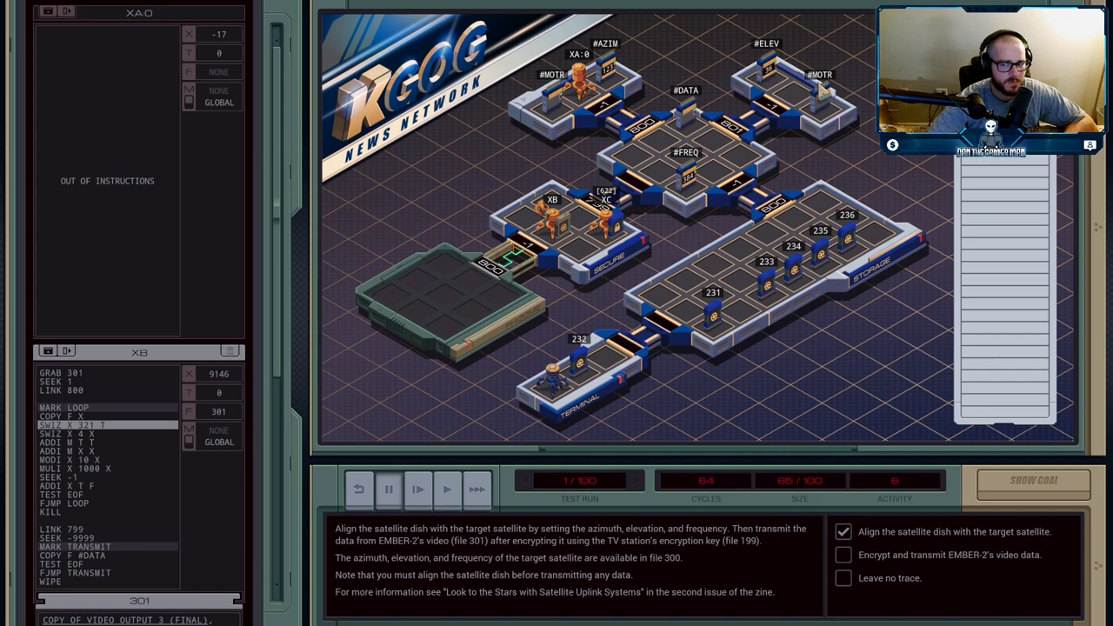
pyautogui.click(417, 489)
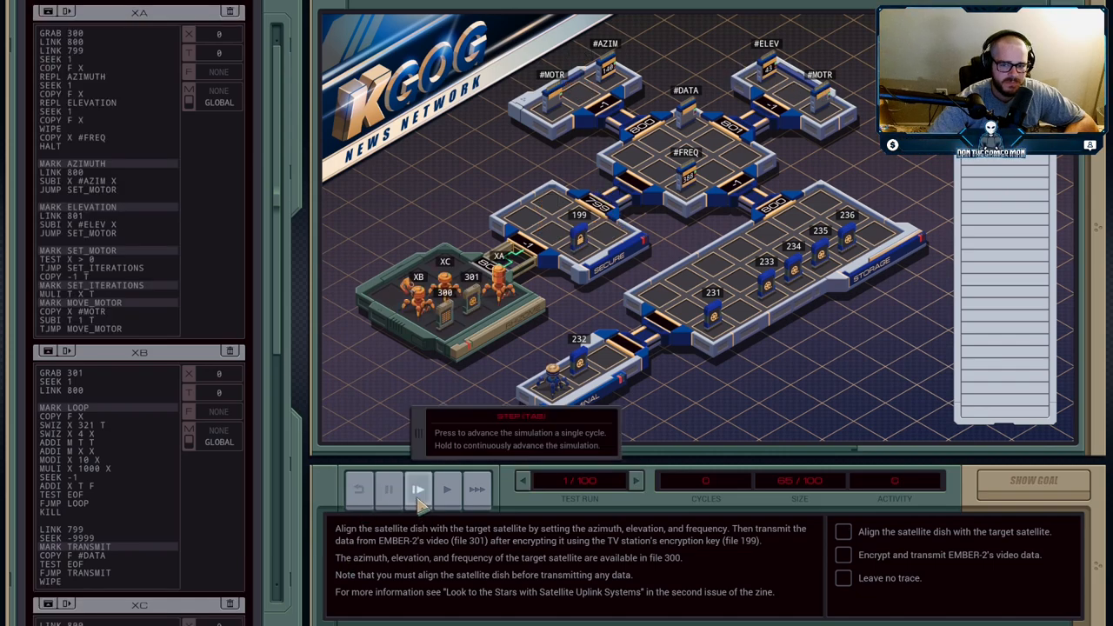
pyautogui.click(417, 488)
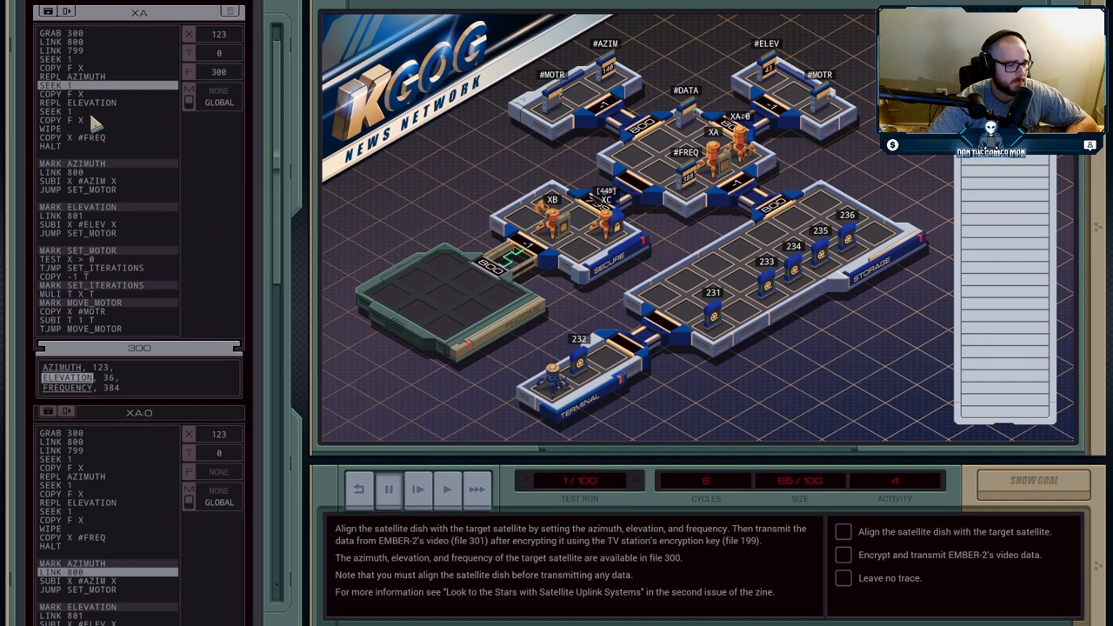
pyautogui.click(416, 488)
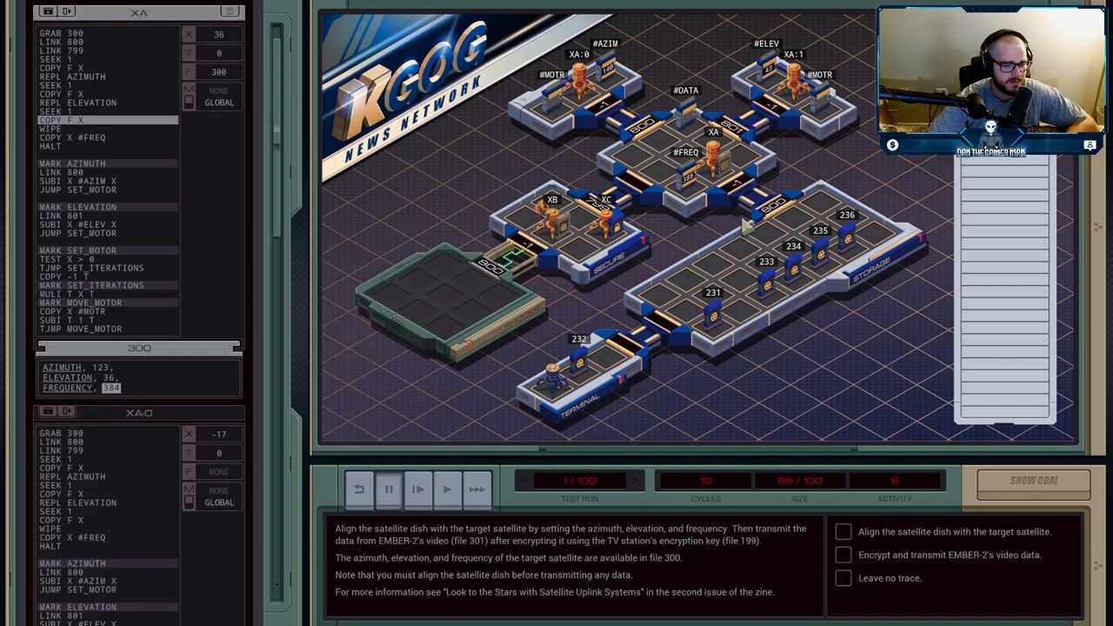
pyautogui.click(416, 489)
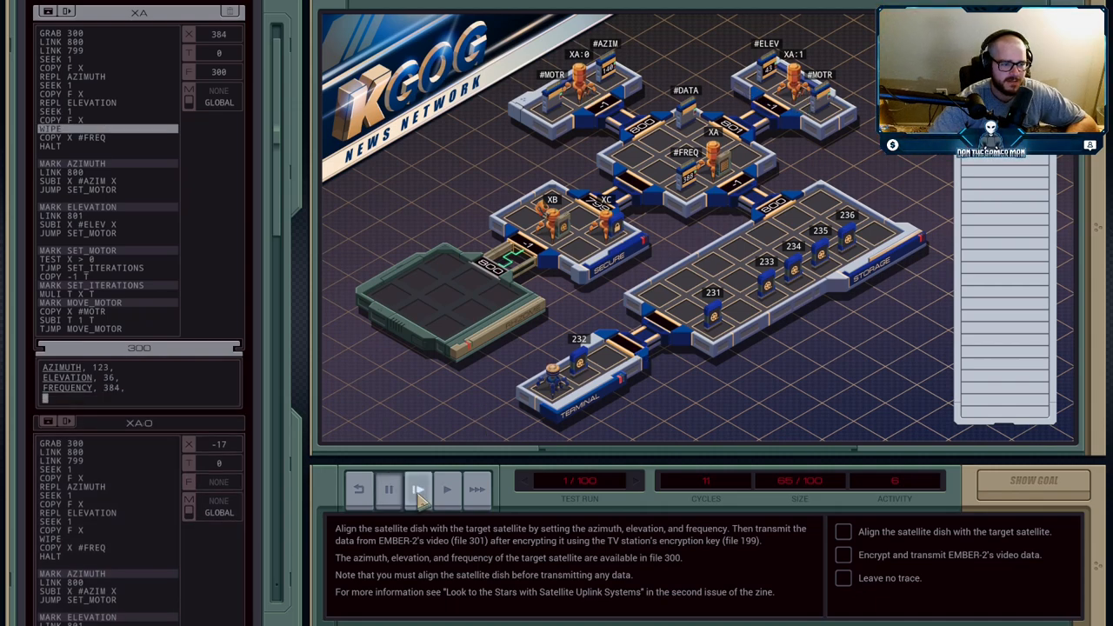
pyautogui.click(418, 488)
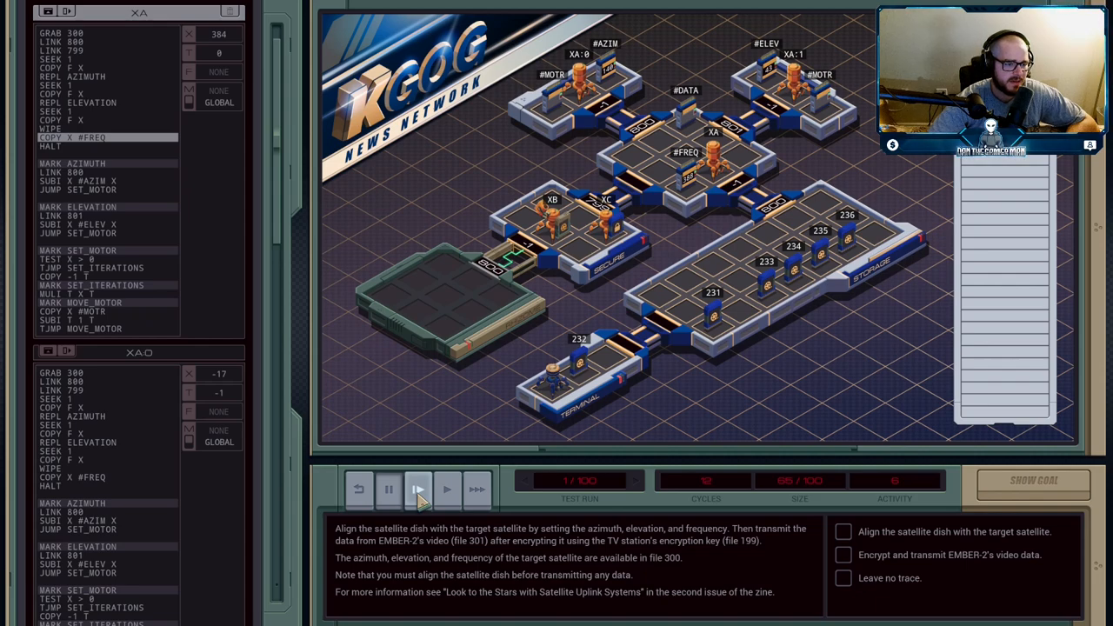
pyautogui.click(447, 489)
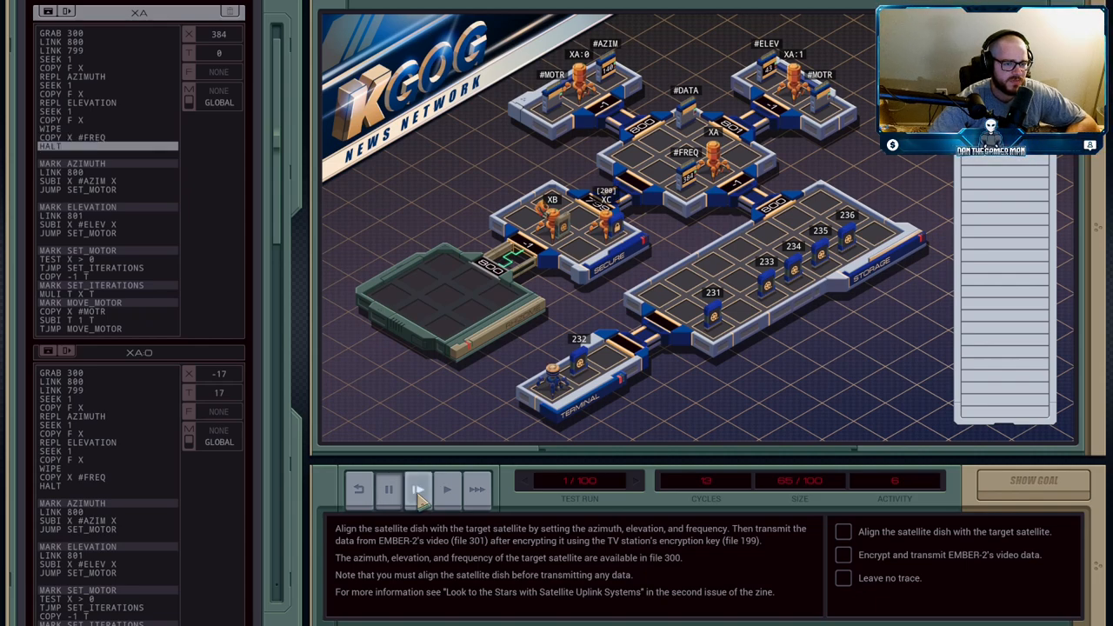
pyautogui.click(417, 488)
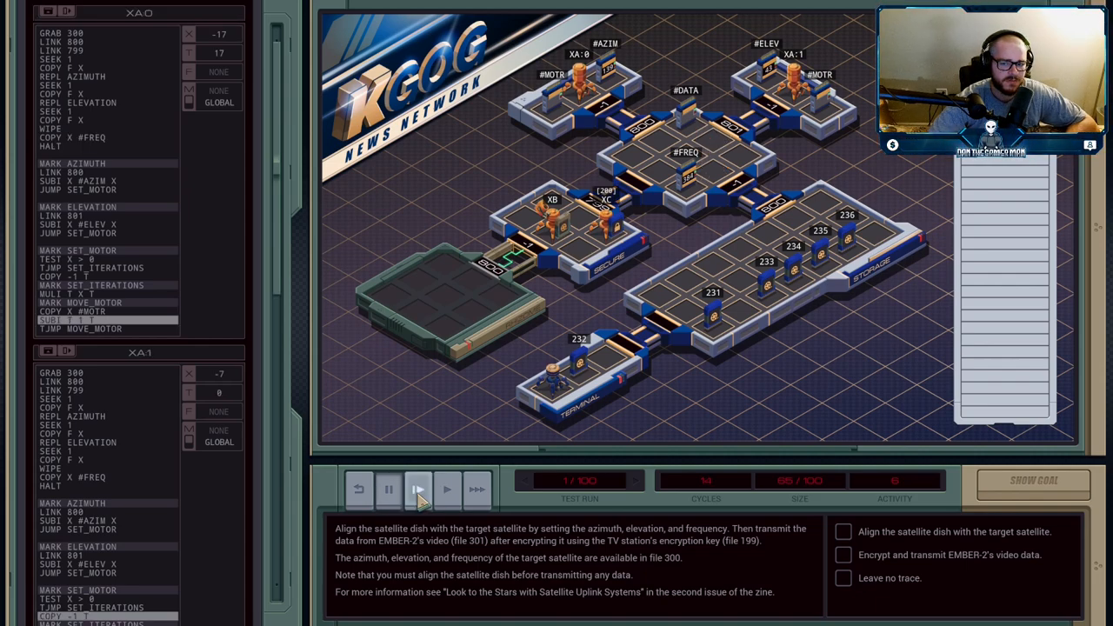
pyautogui.click(417, 489)
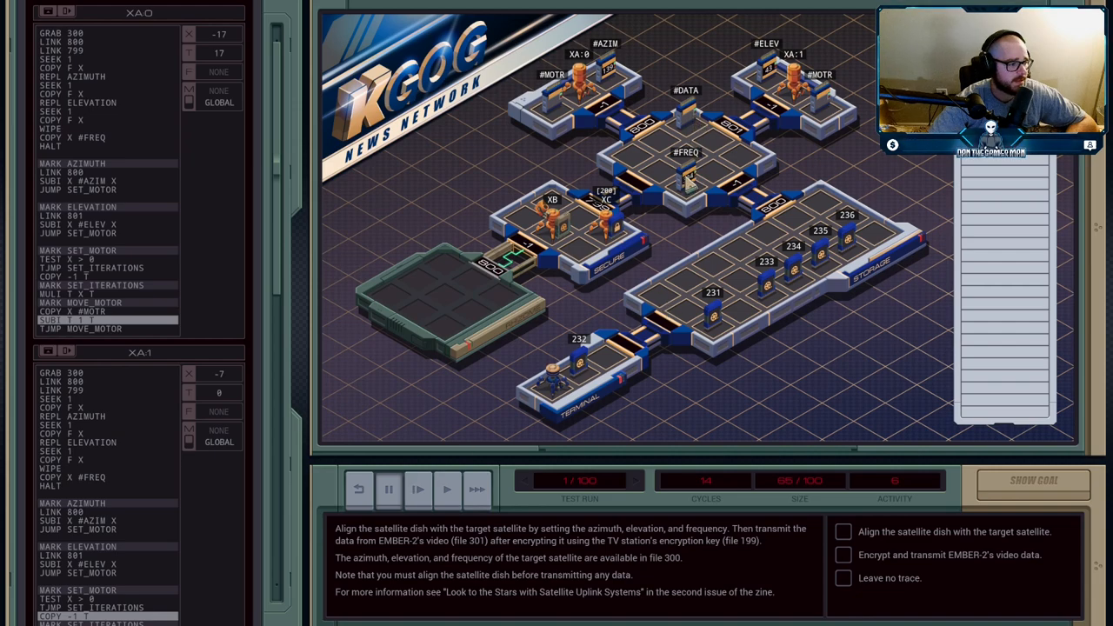
pyautogui.click(417, 488)
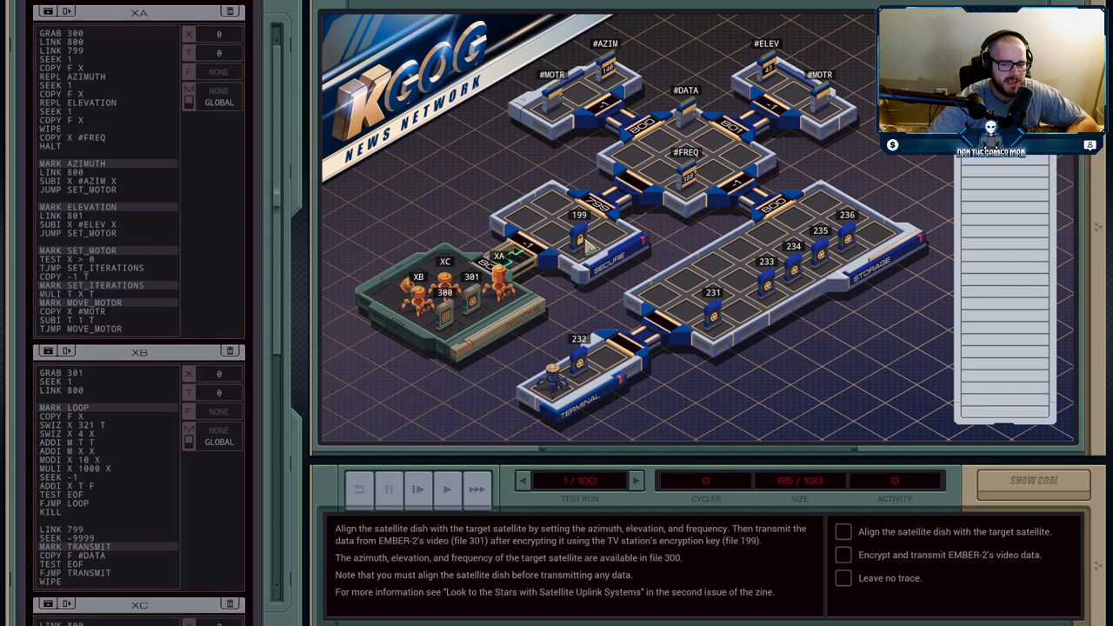
pyautogui.moveTo(791, 150)
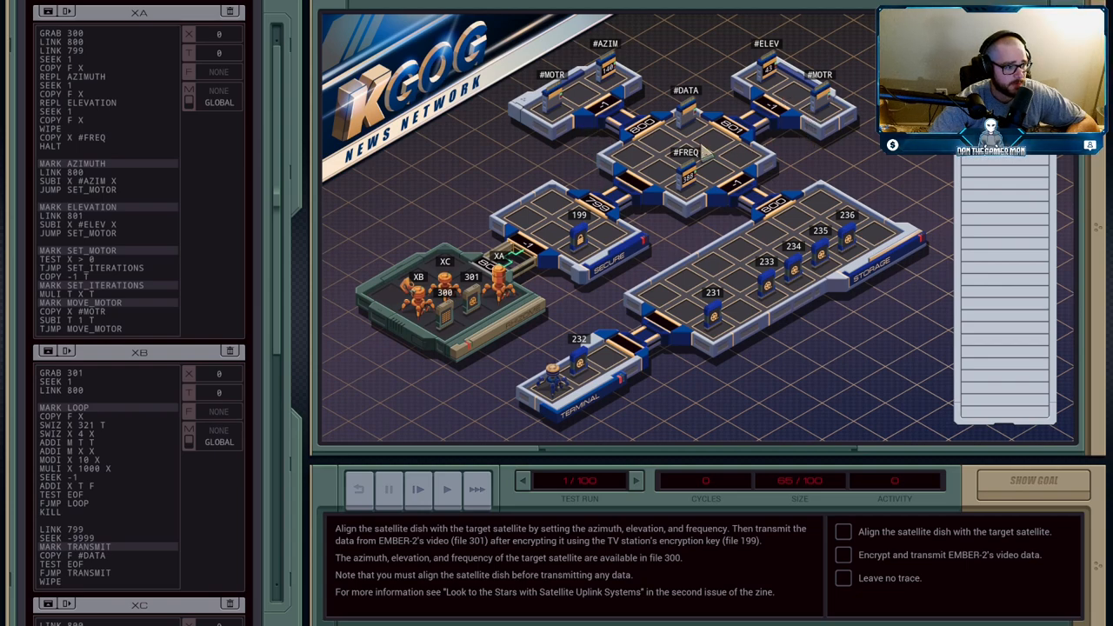
pyautogui.moveTo(687, 261)
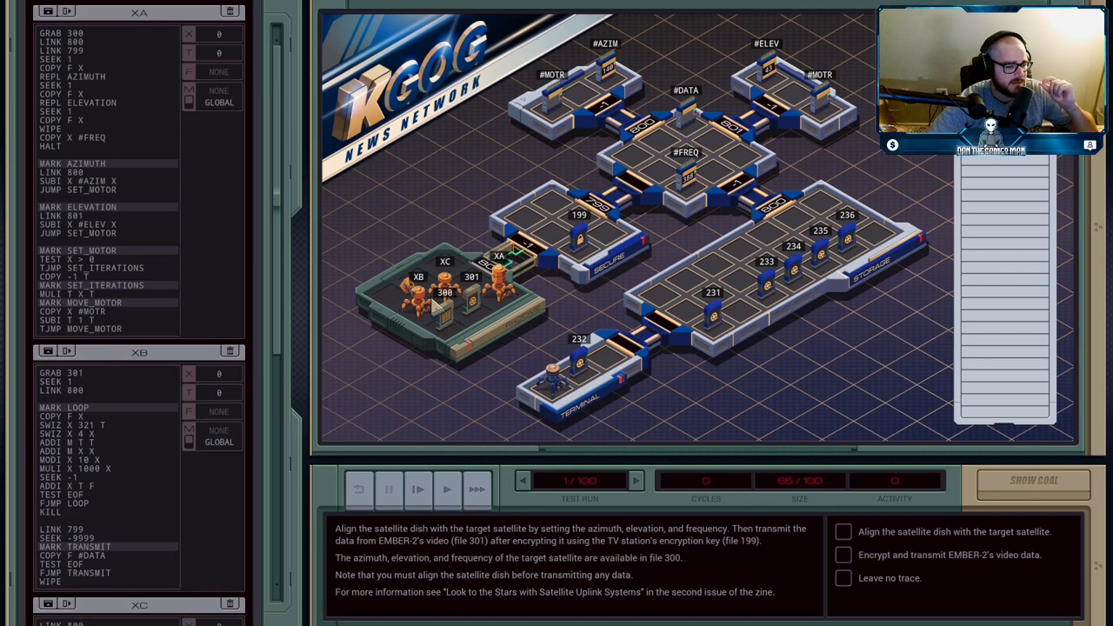
pyautogui.moveTo(706, 113)
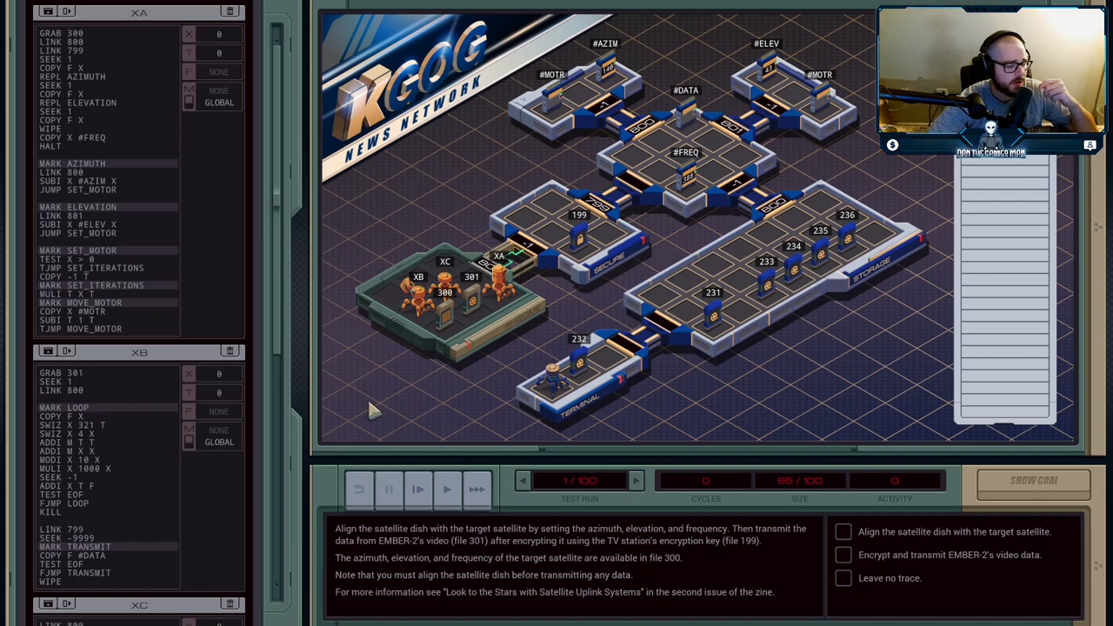
# Scroll the EXA panel to show XC's code and files 300, 301 and 199.
pyautogui.scroll(-3)
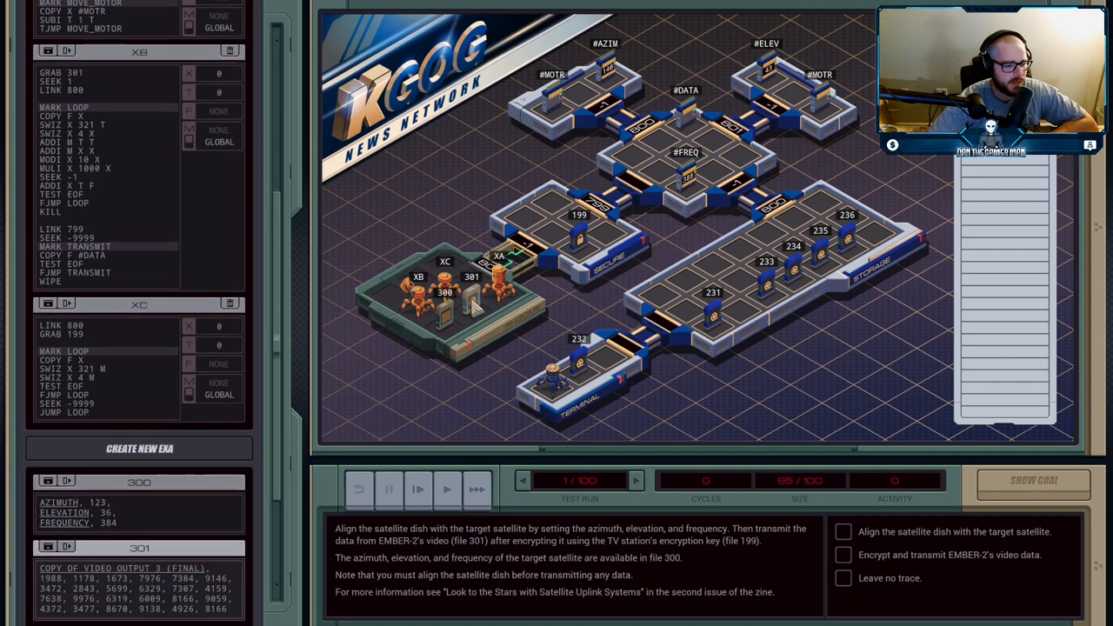
pyautogui.scroll(-3)
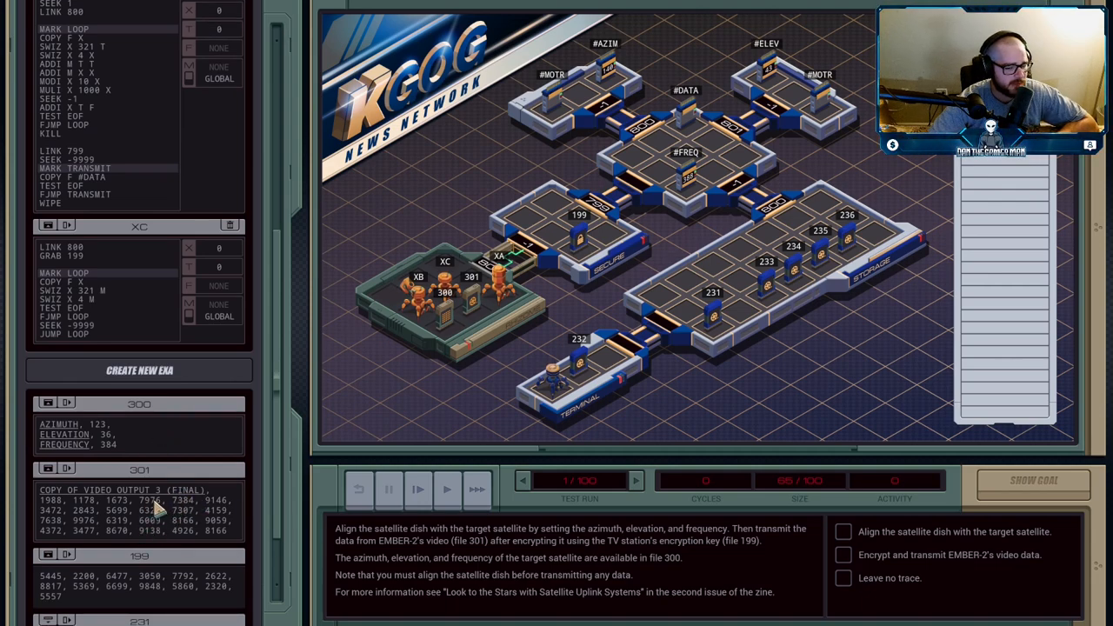
# Step to cycle 2, with XB holding file 301 and XC holding key file 199.
pyautogui.click(417, 489)
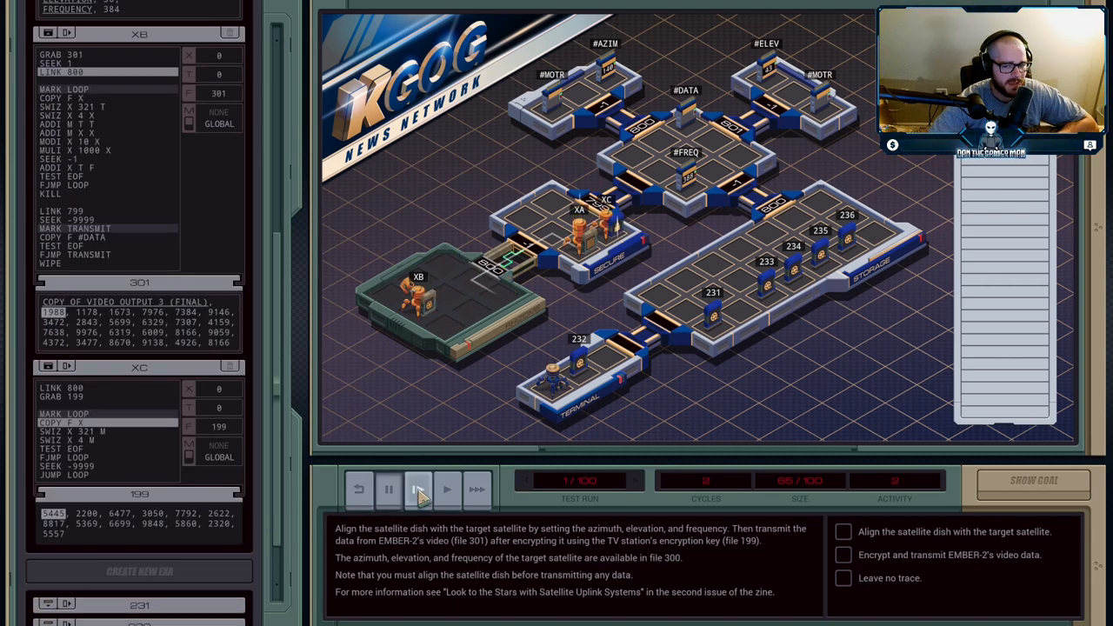
pyautogui.click(417, 489)
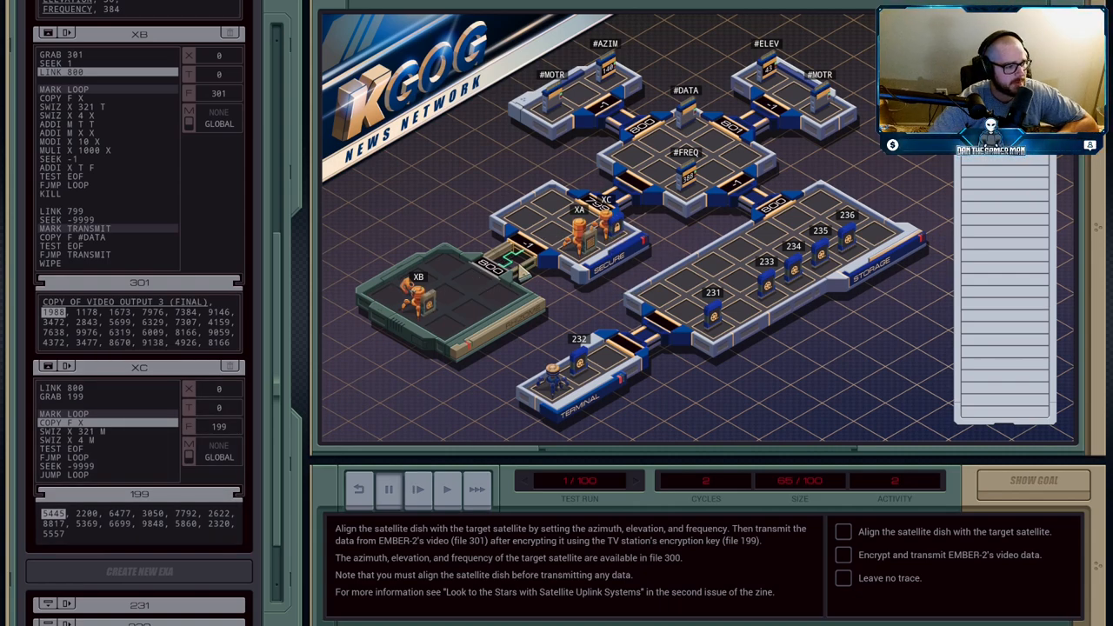
pyautogui.moveTo(417, 489)
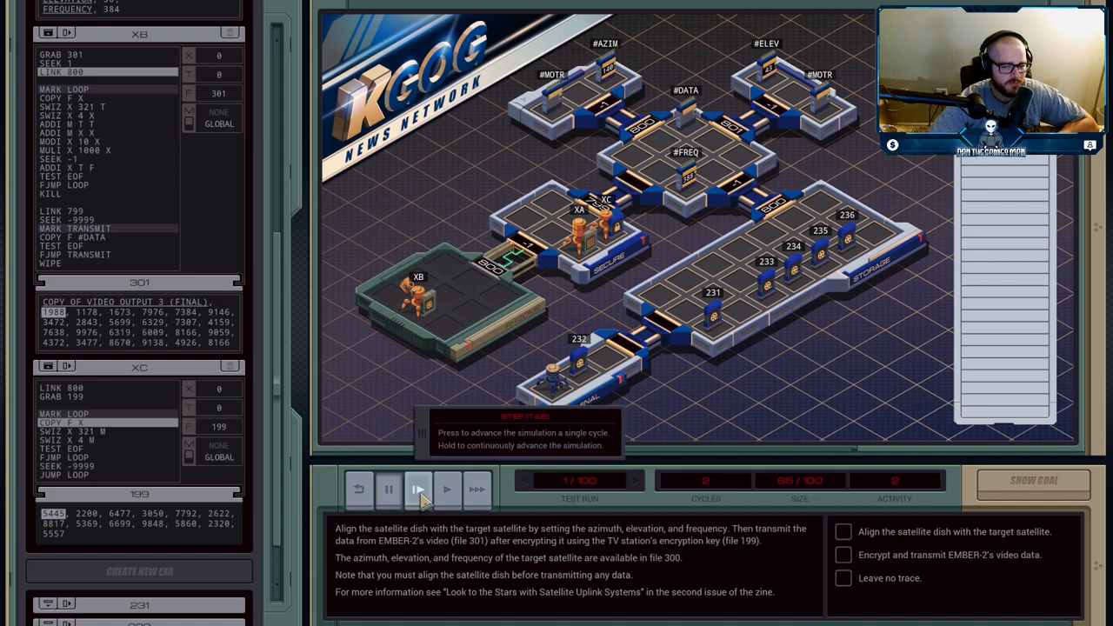
pyautogui.click(417, 488)
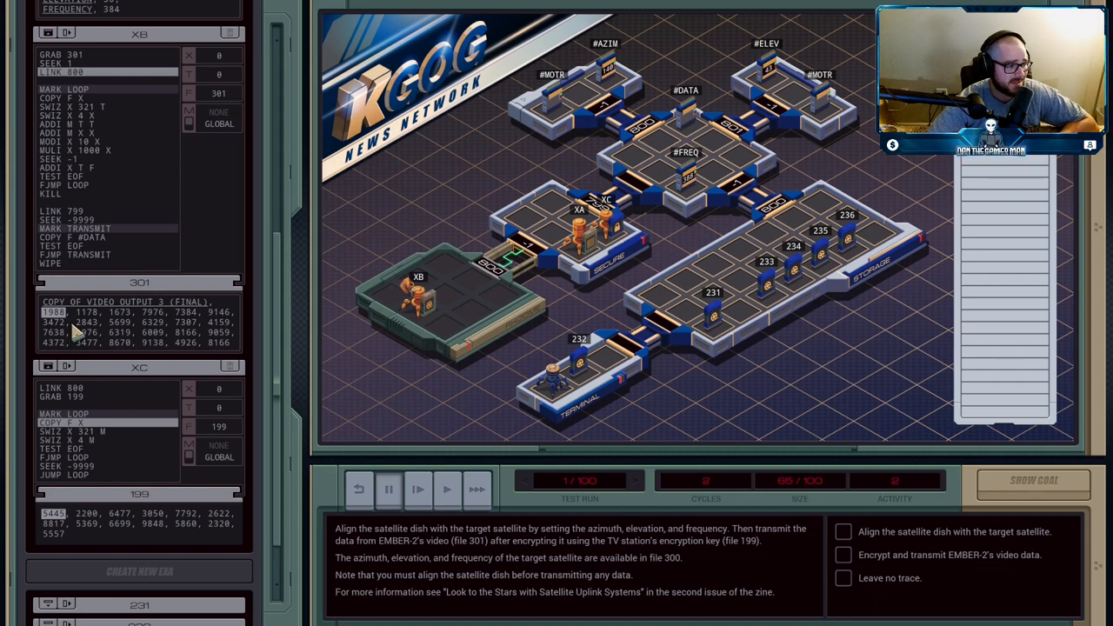
pyautogui.moveTo(227, 63)
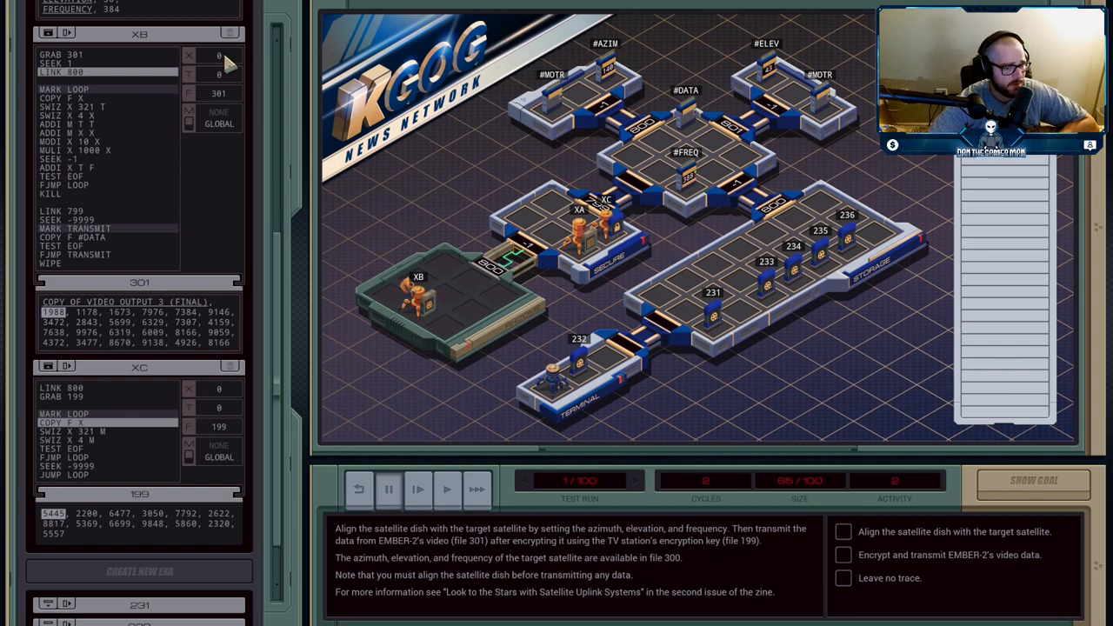
pyautogui.moveTo(218, 79)
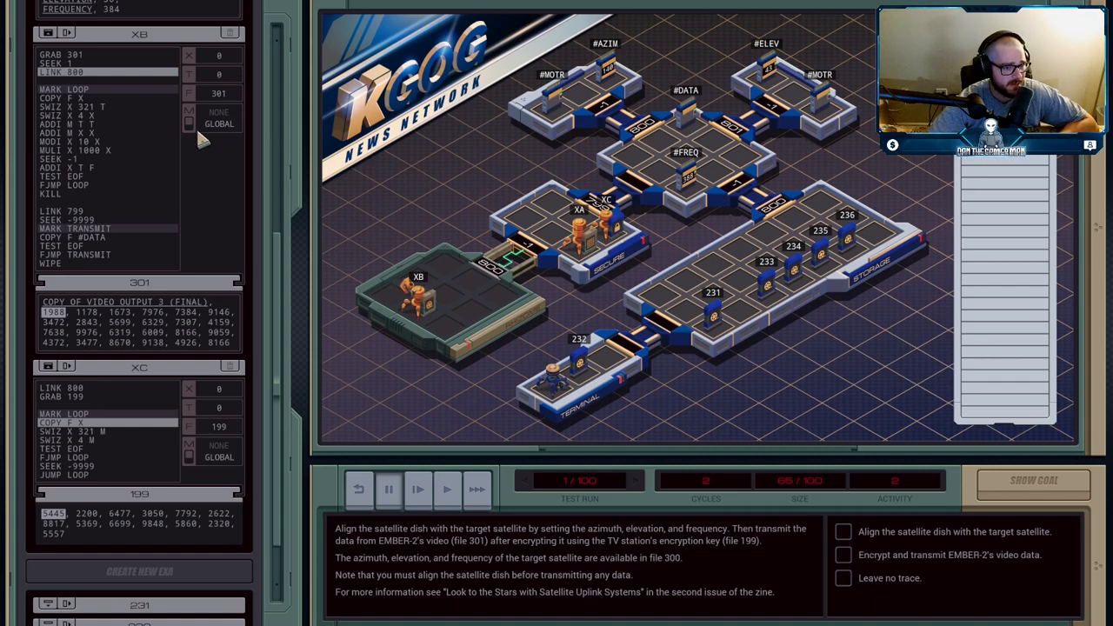
pyautogui.moveTo(241, 169)
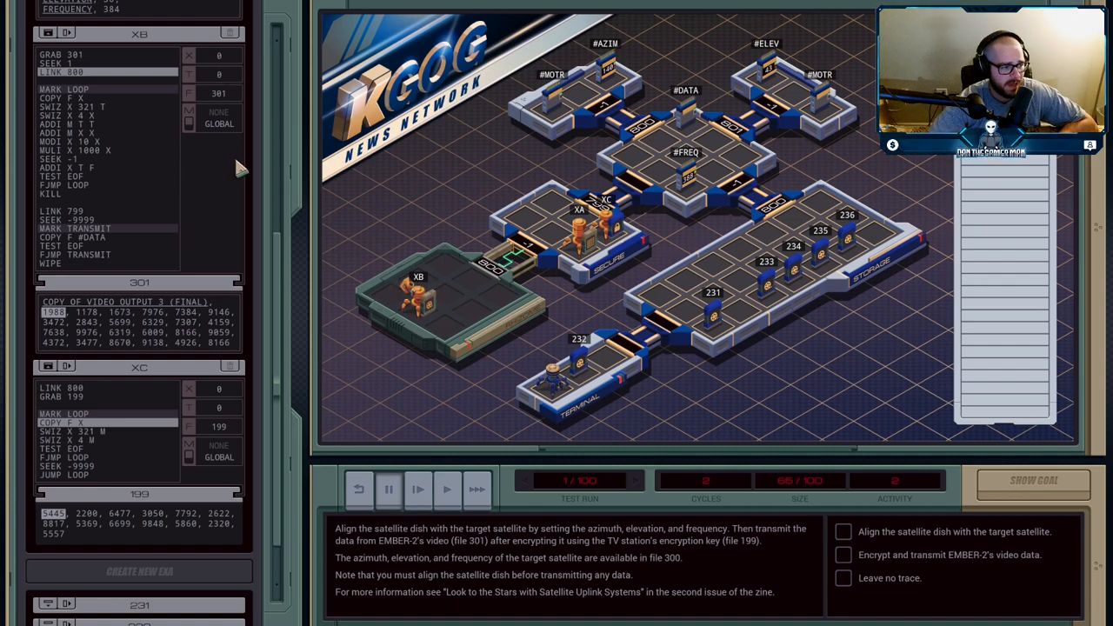
pyautogui.moveTo(207, 463)
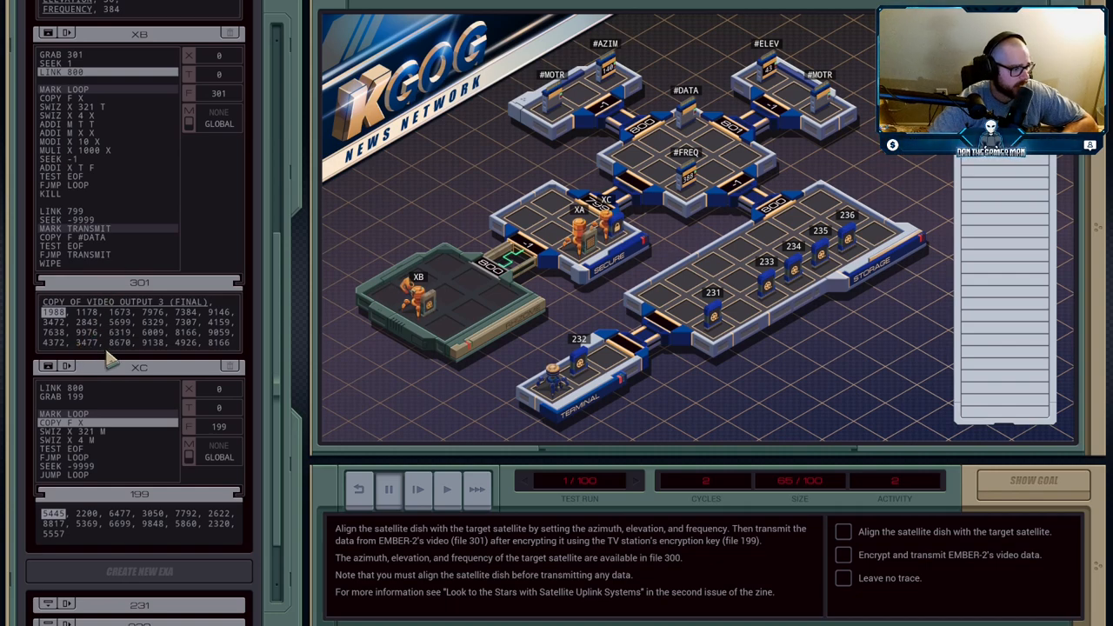
pyautogui.moveTo(162, 496)
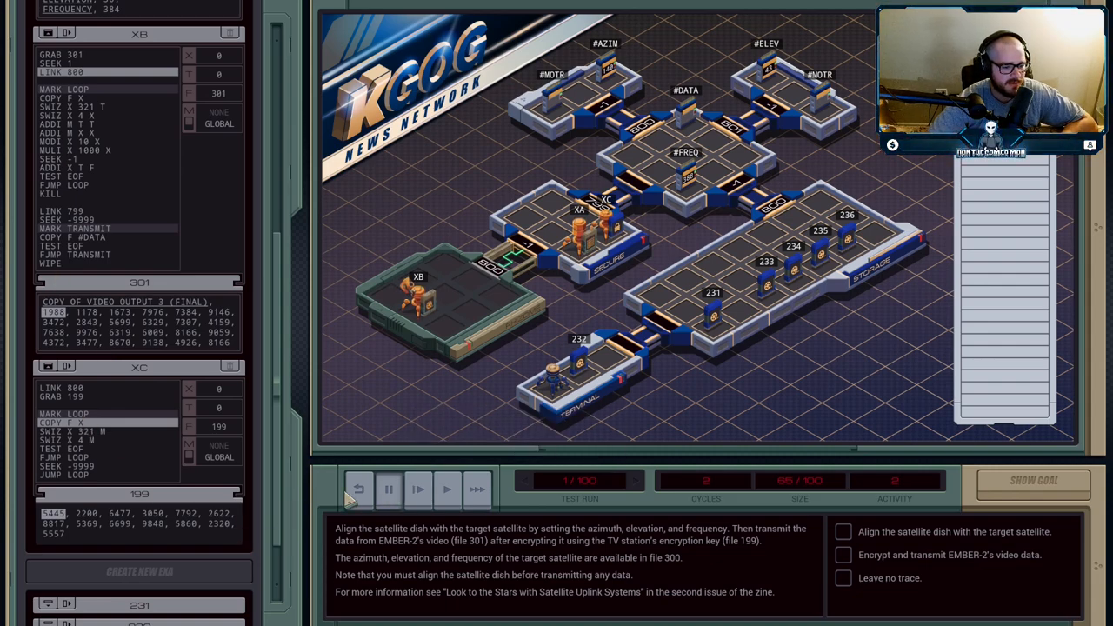
# Step to cycle 9, where XA has spawned XA:0 and XA:1.
pyautogui.click(417, 488)
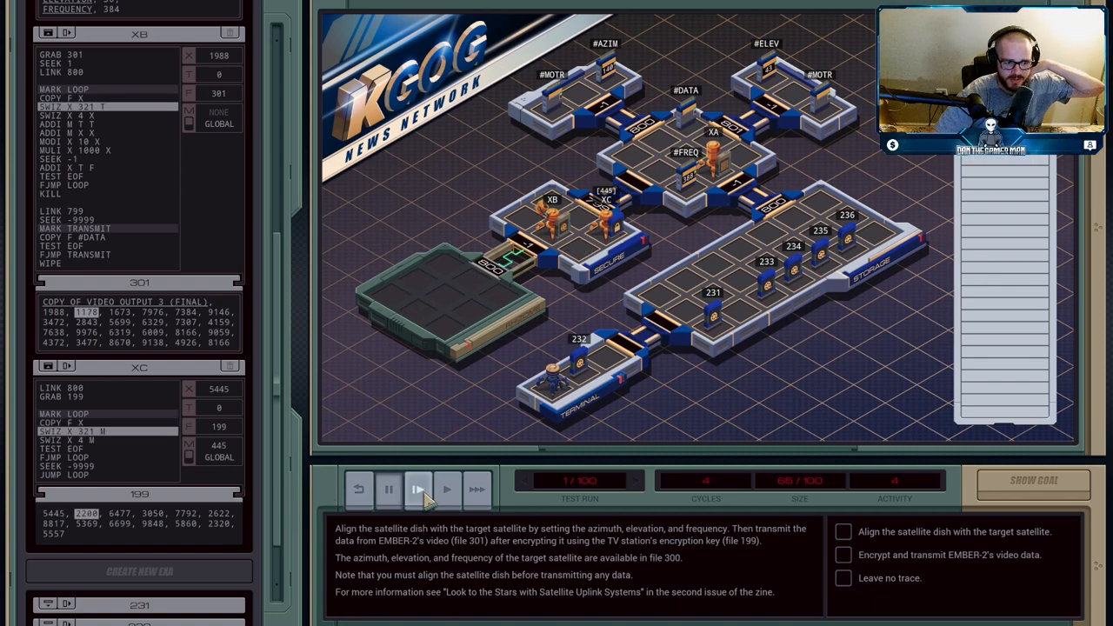
pyautogui.click(417, 489)
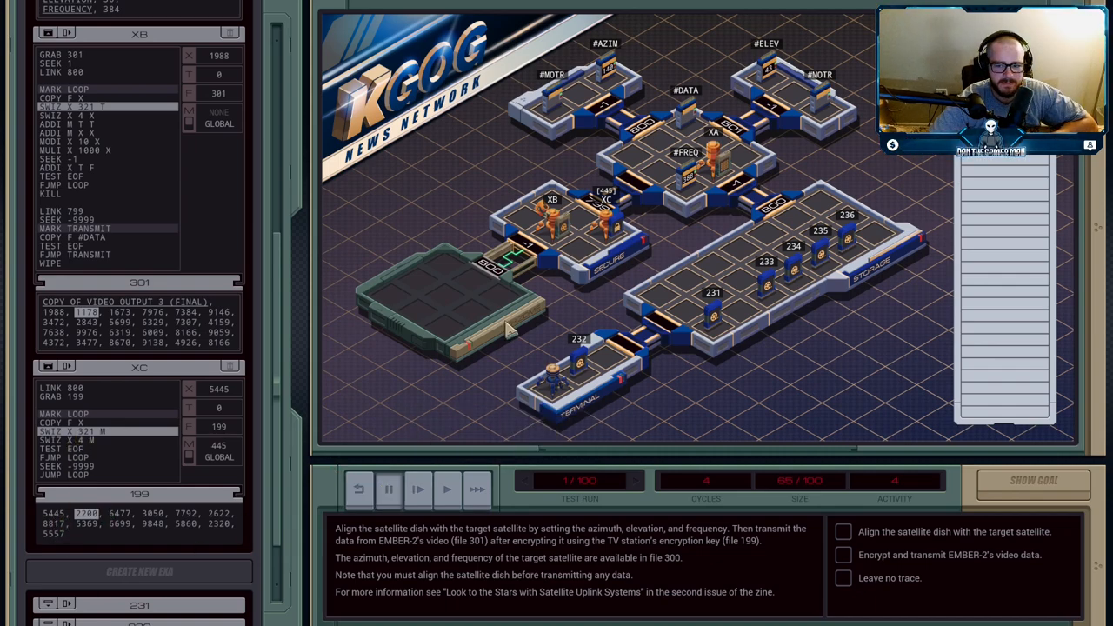
pyautogui.moveTo(170, 208)
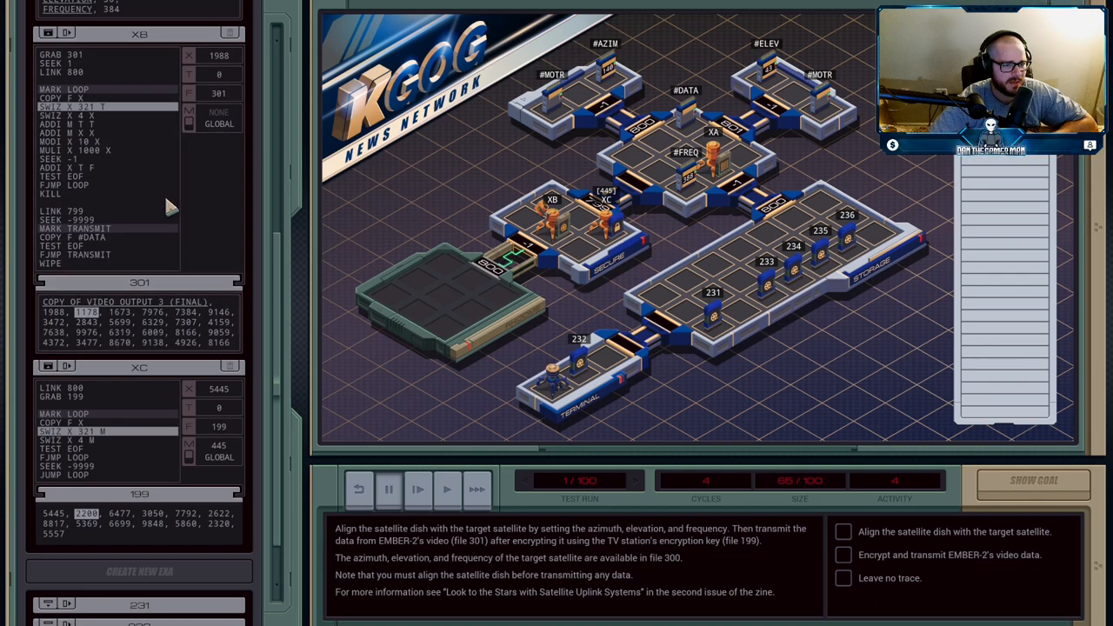
pyautogui.moveTo(59, 317)
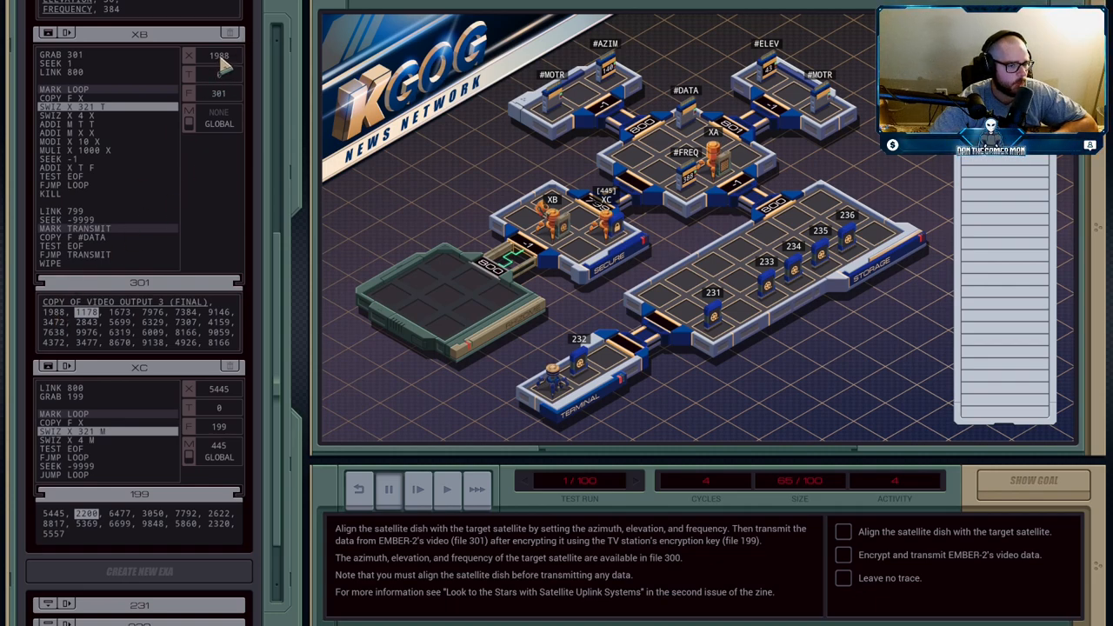
pyautogui.click(417, 489)
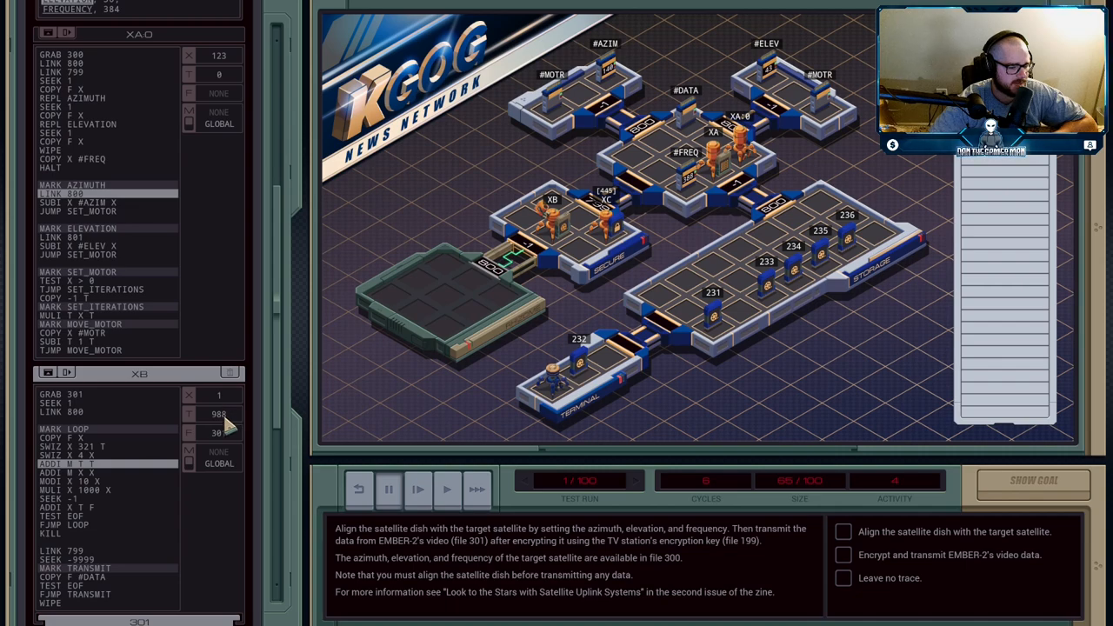
pyautogui.scroll(-3)
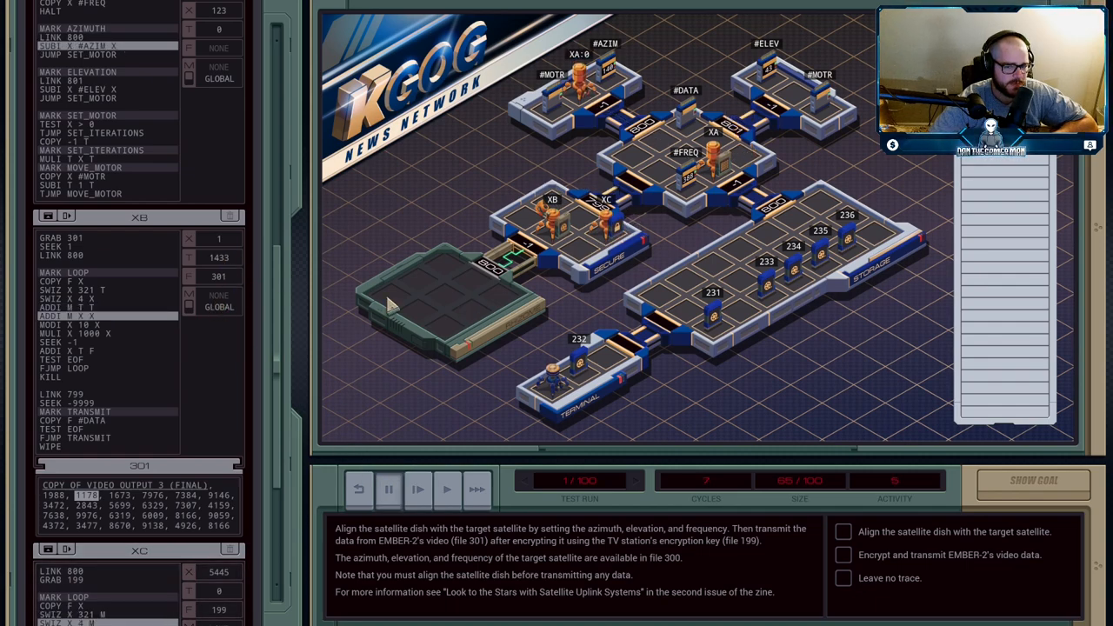
pyautogui.click(418, 490)
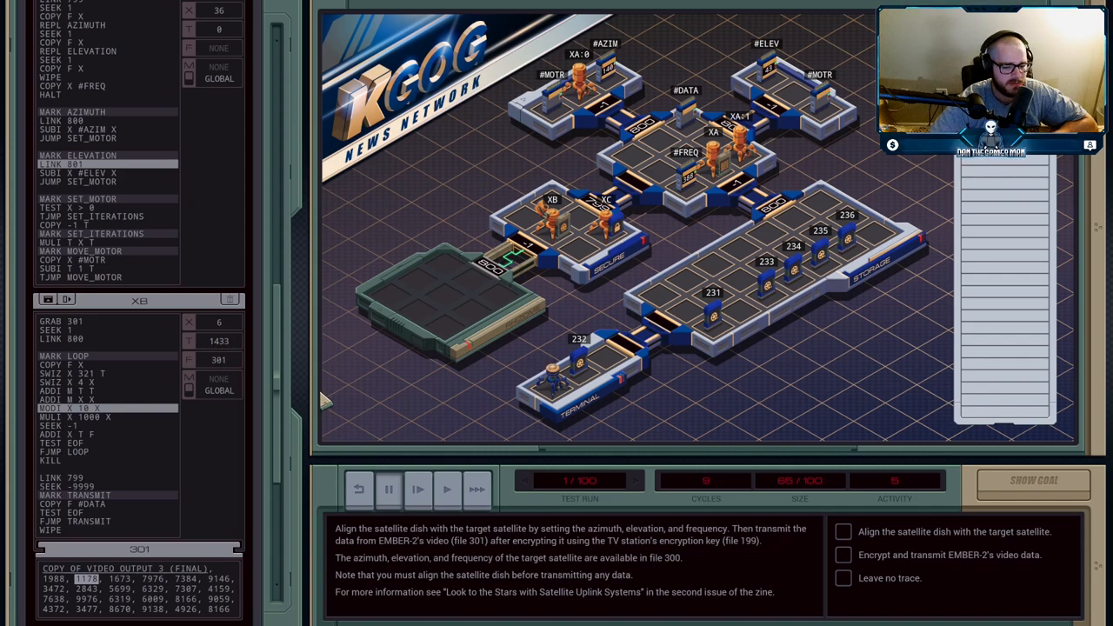
pyautogui.moveTo(417, 488)
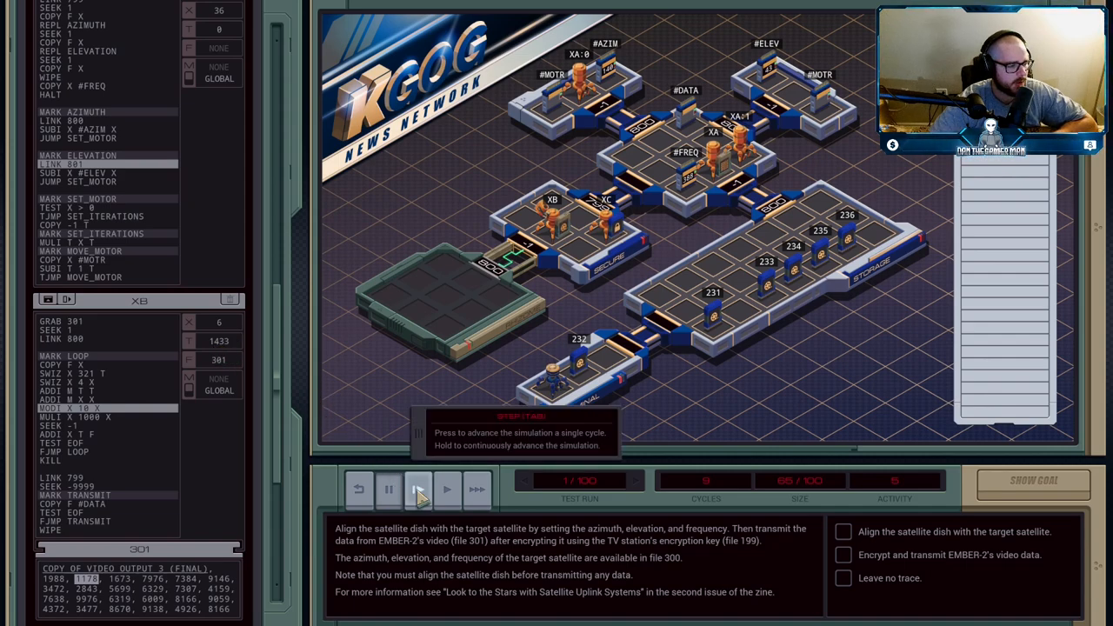
# Step once more, aiming for cycle 11 with XA copies at both motors.
pyautogui.click(418, 489)
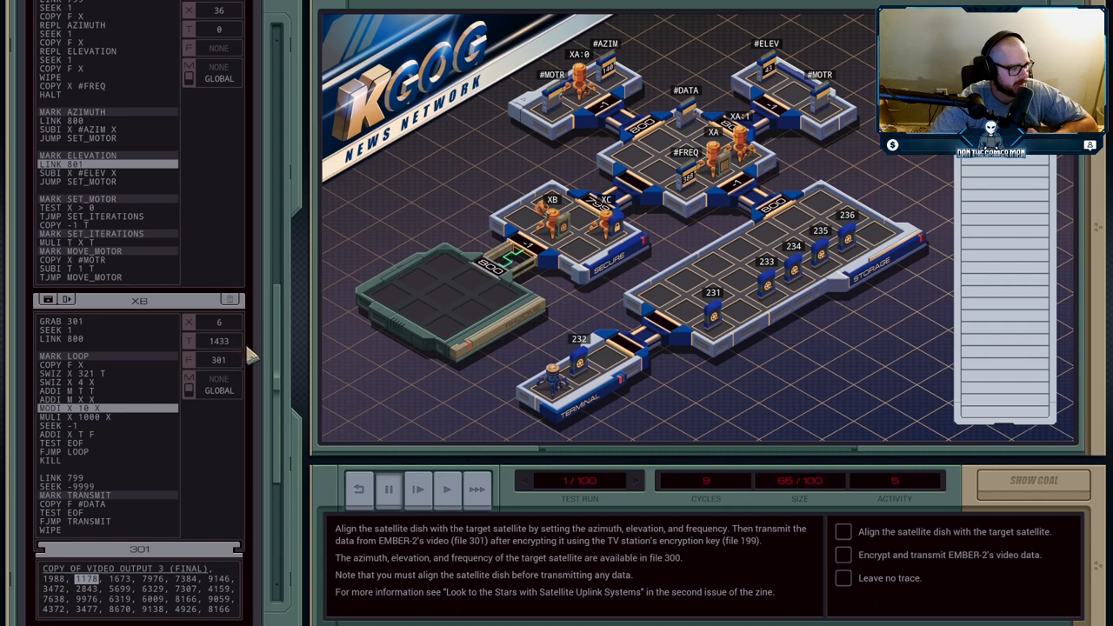
pyautogui.moveTo(416, 489)
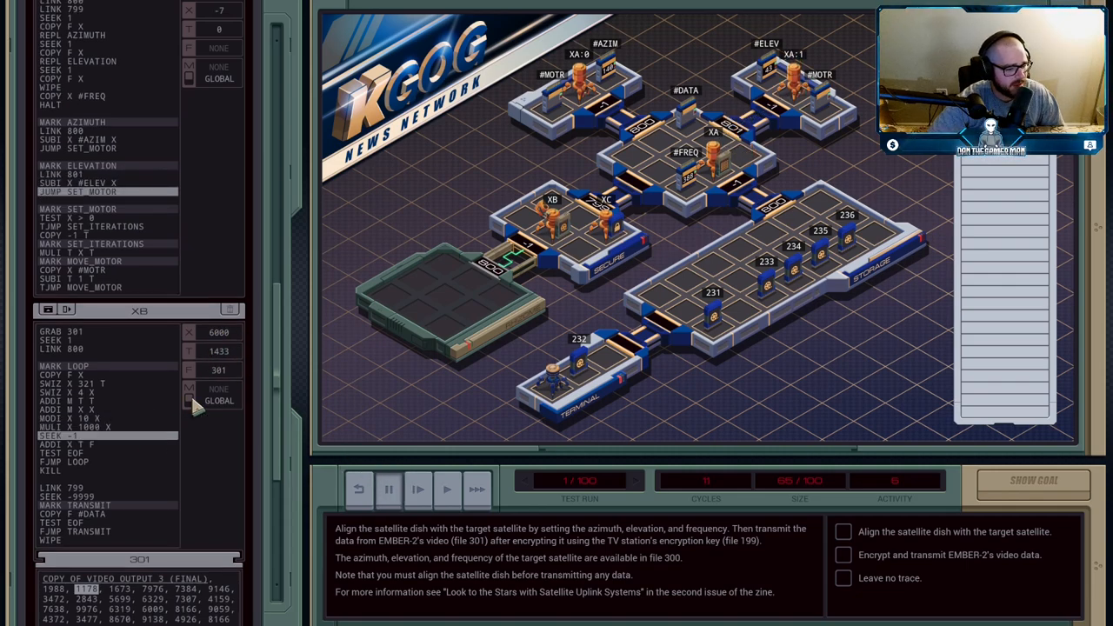
pyautogui.moveTo(135, 473)
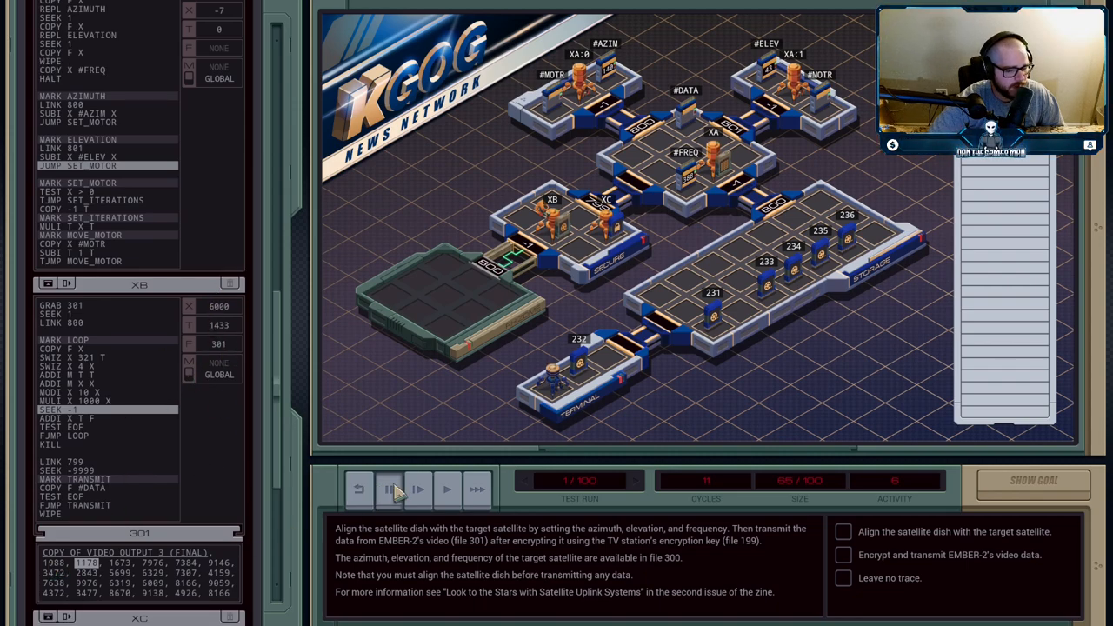
# Step the simulation until XB writes encrypted 7433 over the first video value.
pyautogui.click(388, 488)
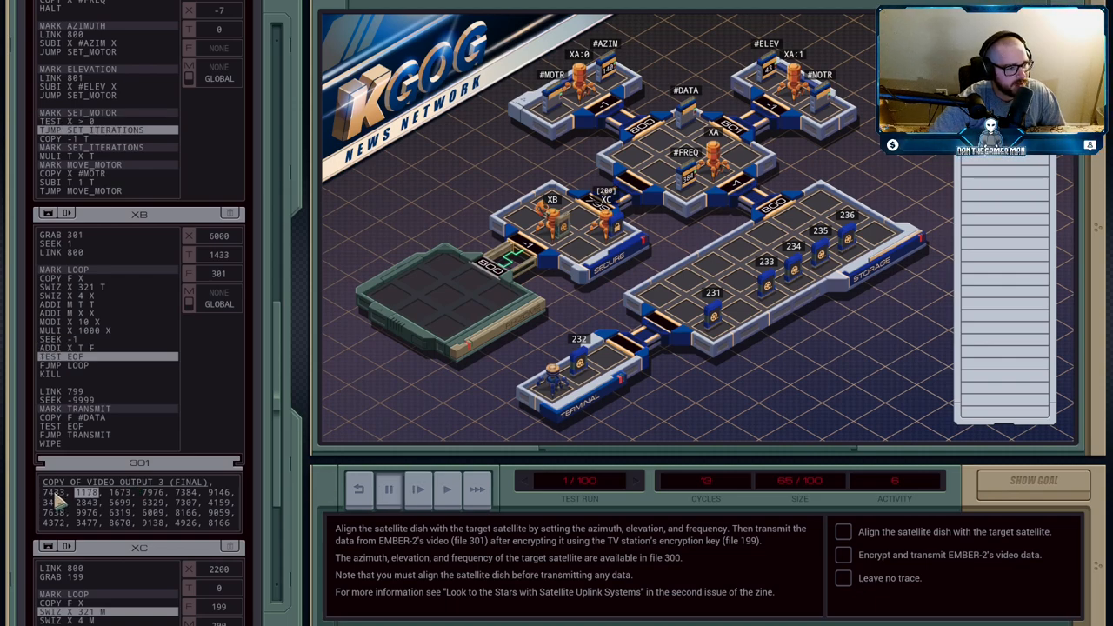
pyautogui.scroll(-3)
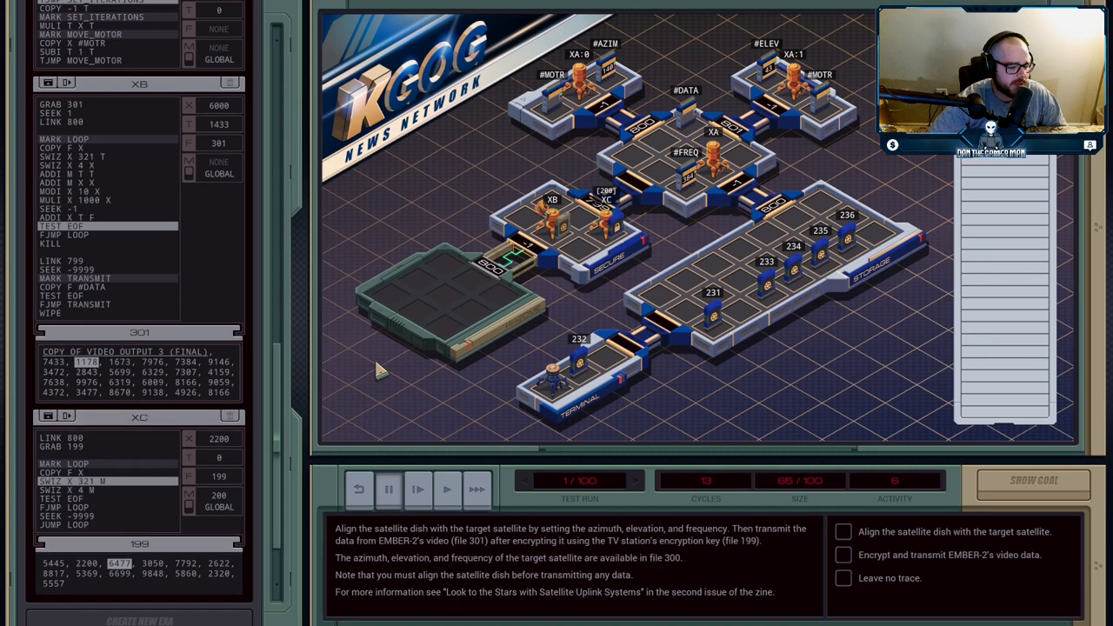
pyautogui.moveTo(169, 373)
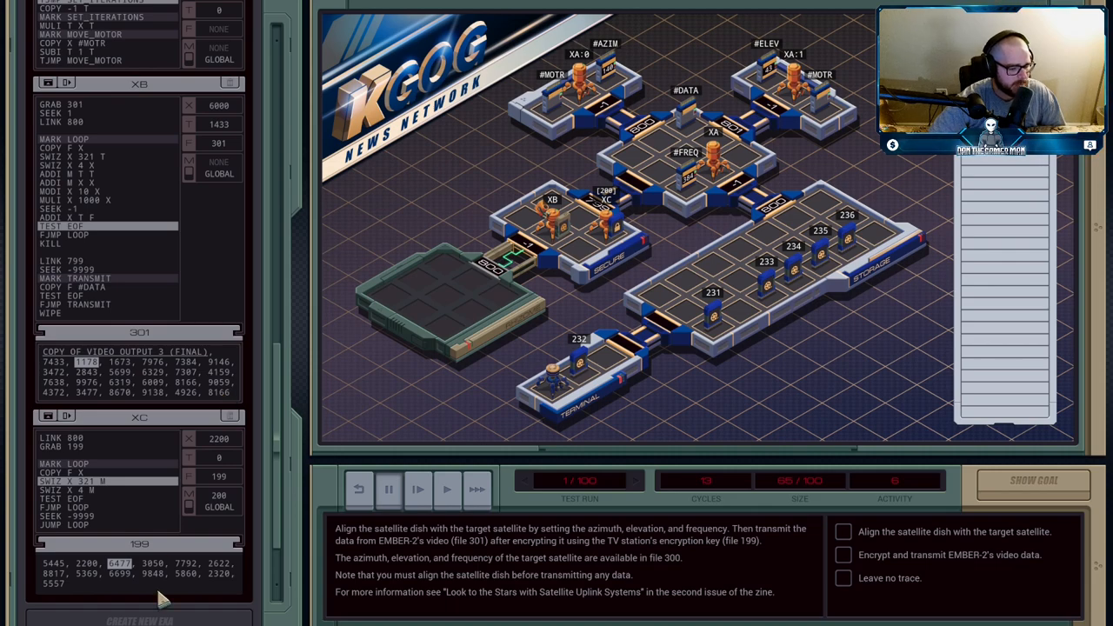
pyautogui.moveTo(141, 346)
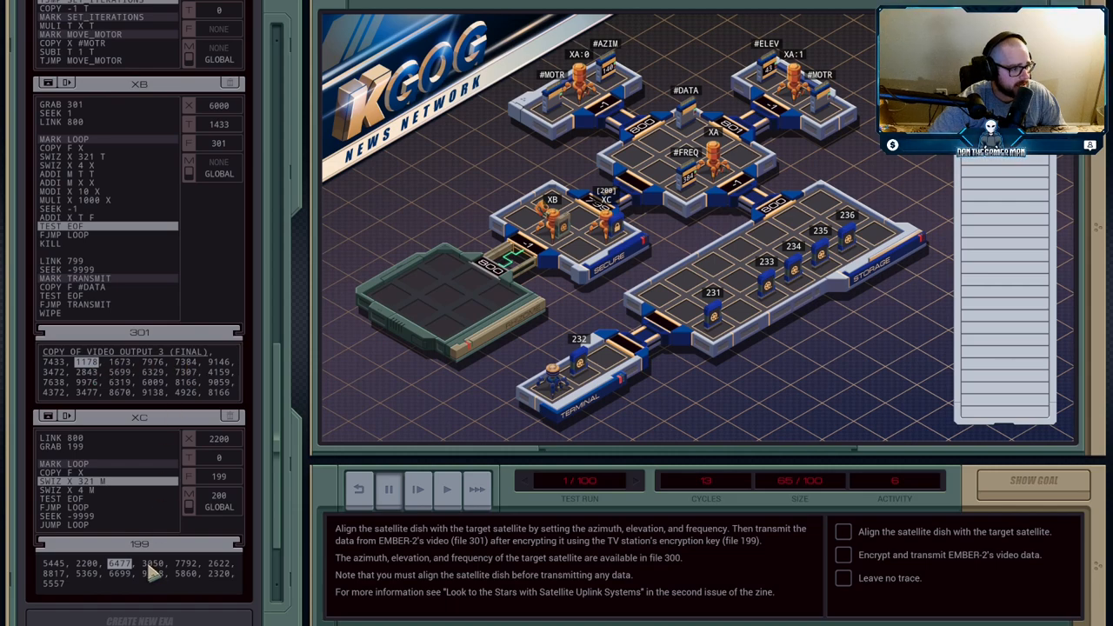
pyautogui.moveTo(587, 615)
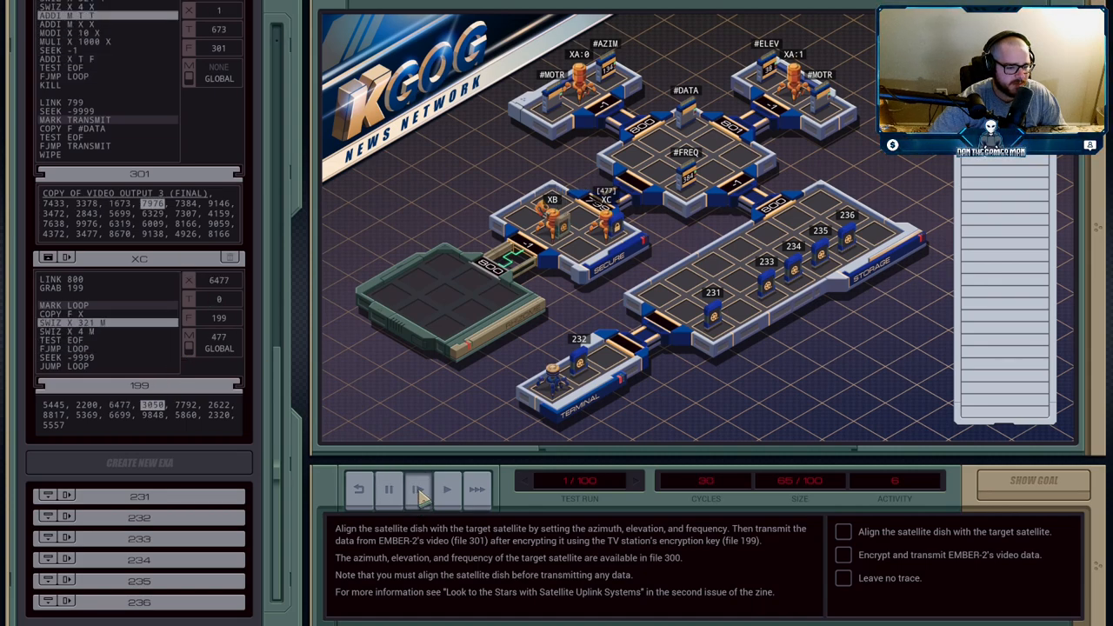
# Step to cycle 160, encrypting thirteen video values and completing dish alignment.
pyautogui.click(418, 489)
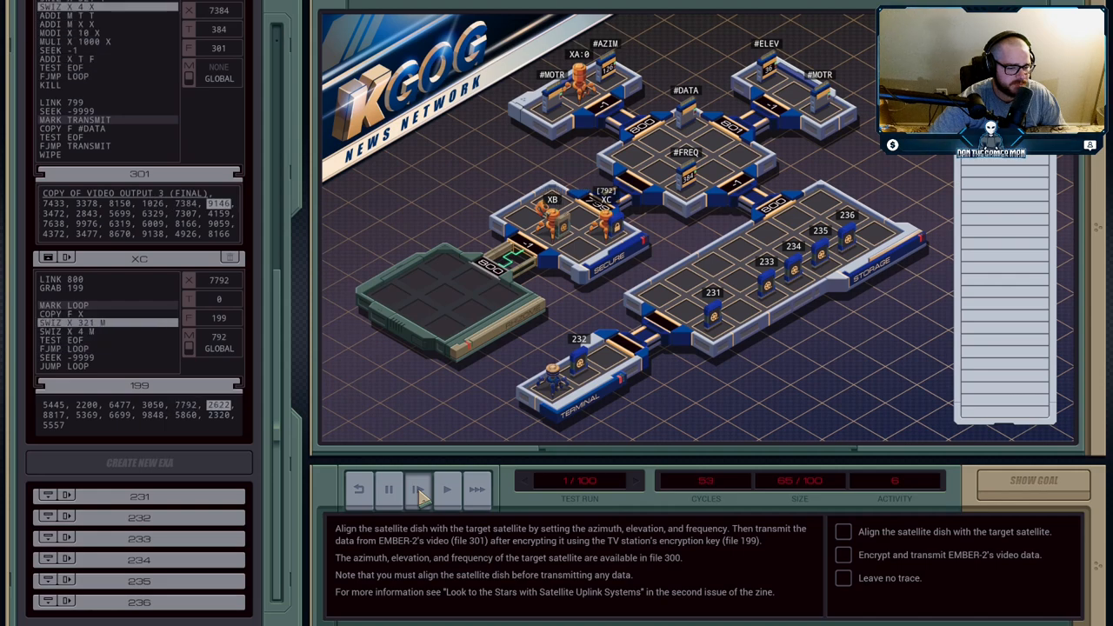
pyautogui.click(417, 489)
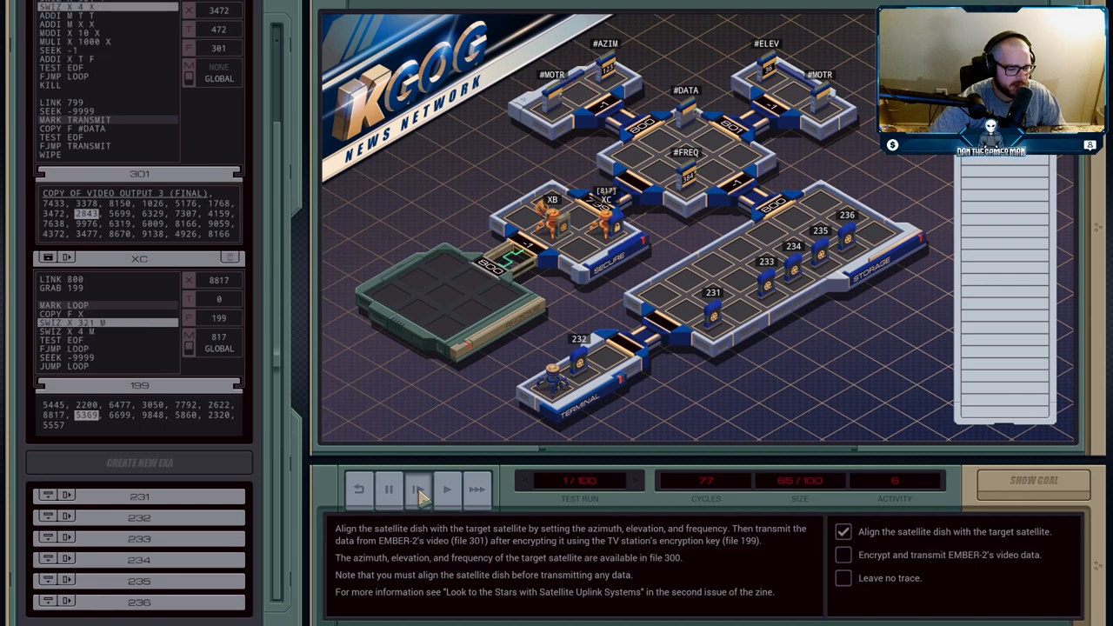
pyautogui.click(418, 488)
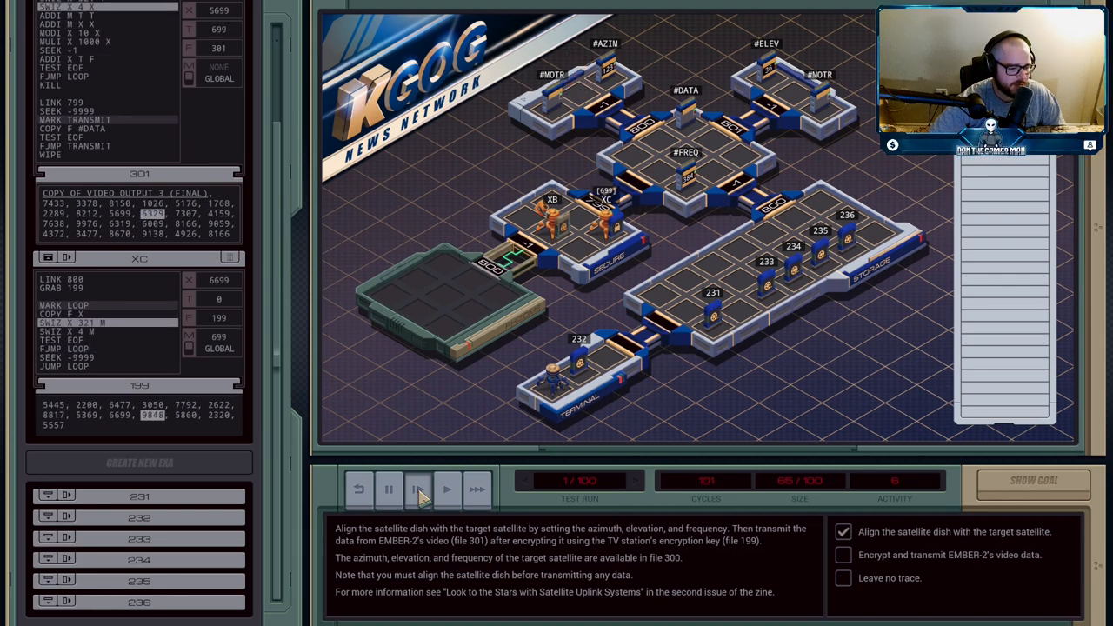
pyautogui.click(418, 490)
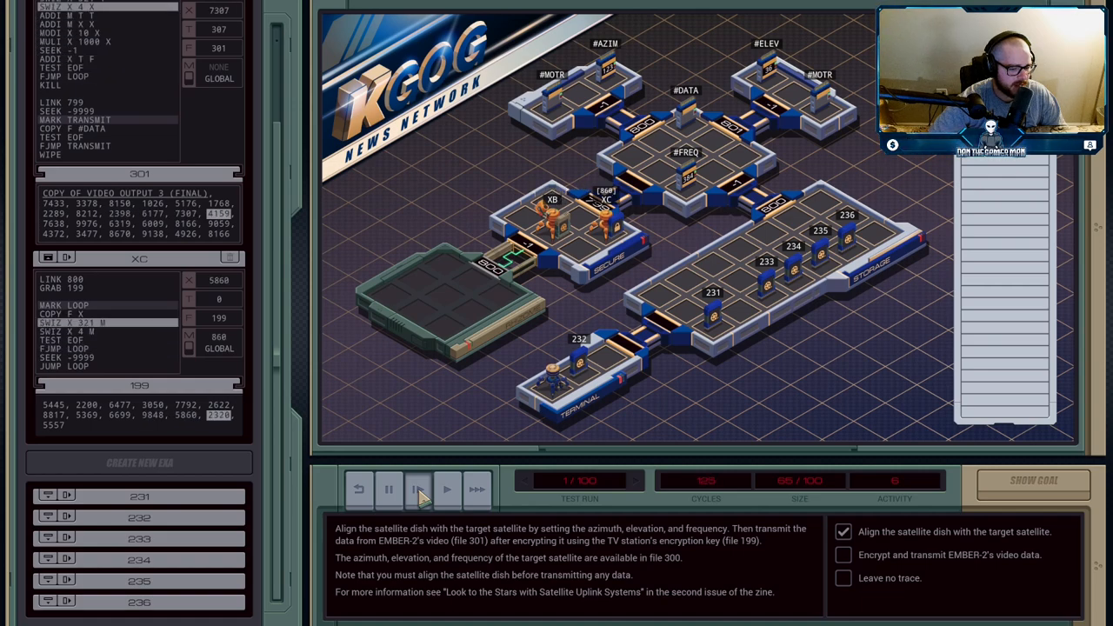
pyautogui.click(418, 489)
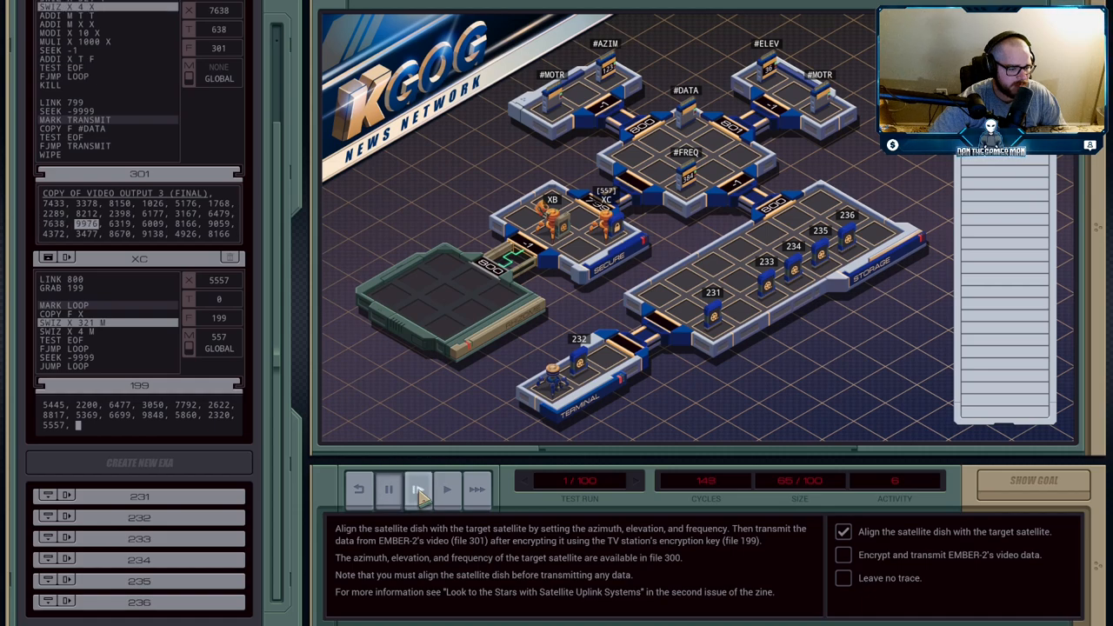
pyautogui.click(417, 489)
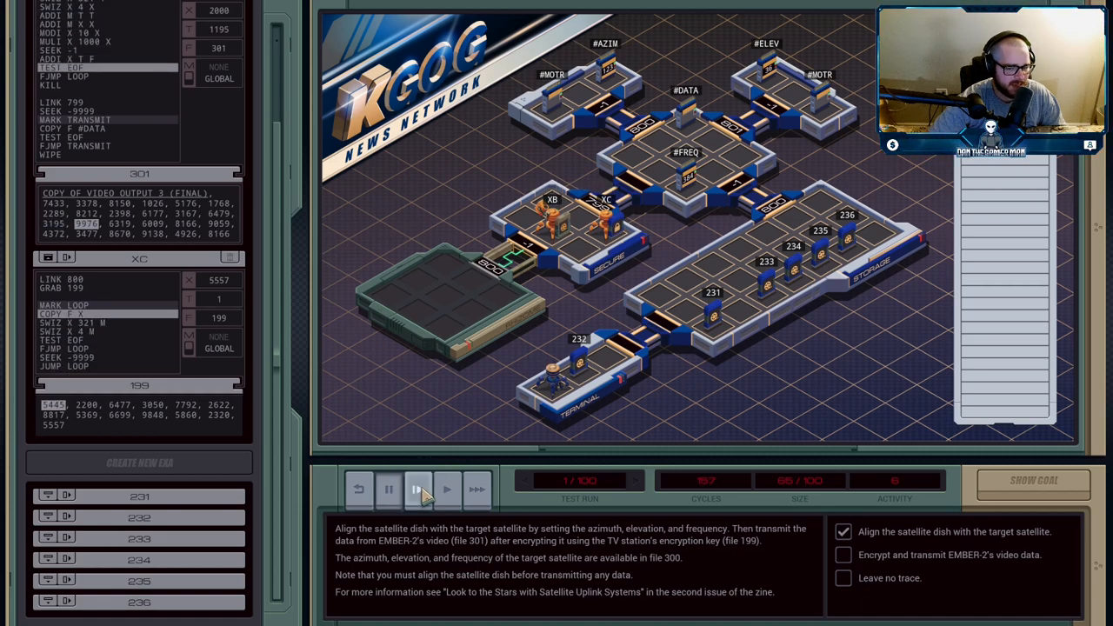
pyautogui.click(417, 489)
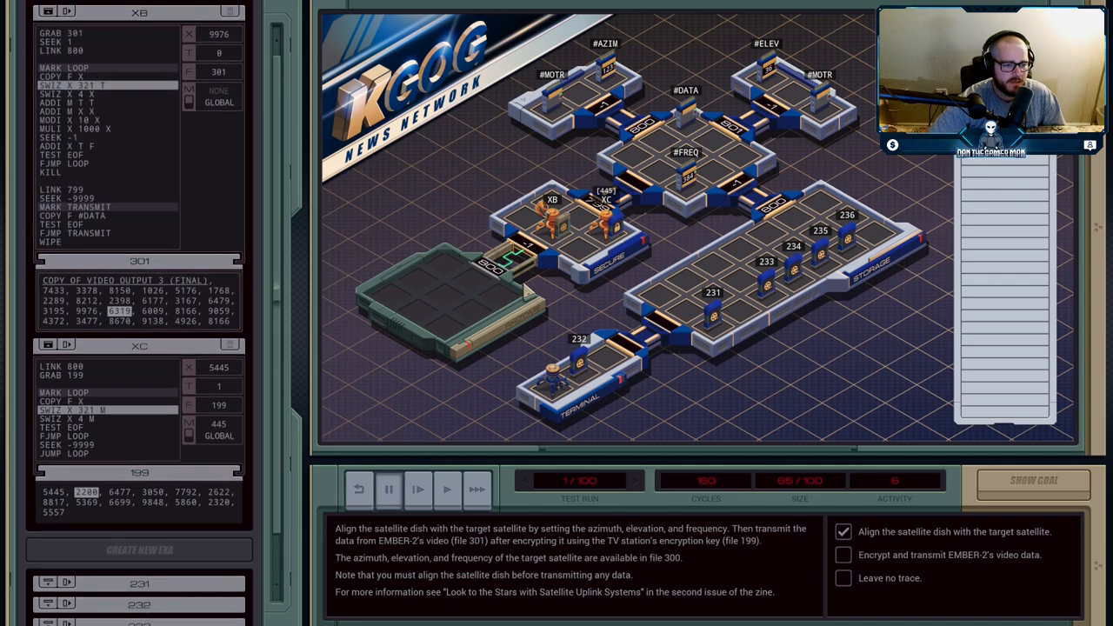
# Step onward to cycle 289, when XB has encrypted all of file 301.
pyautogui.click(416, 489)
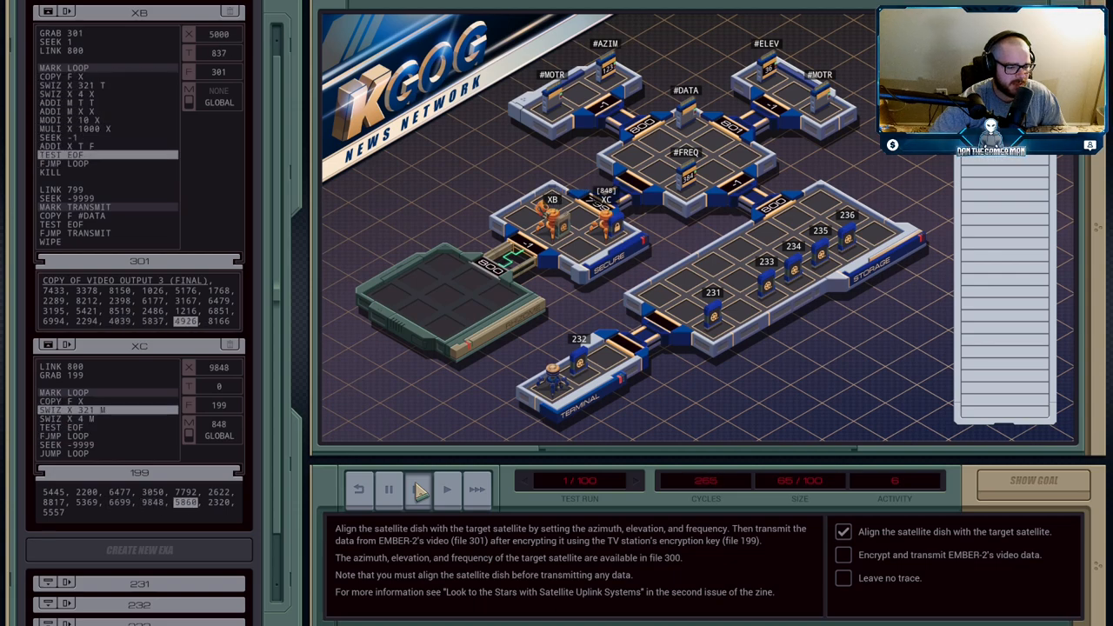
pyautogui.click(418, 488)
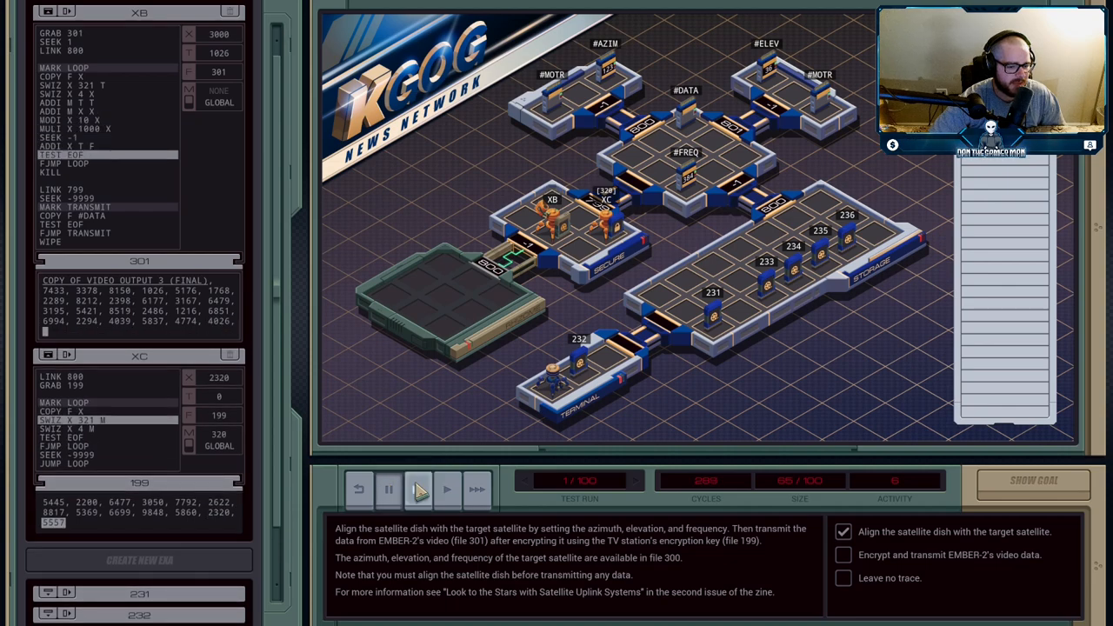
pyautogui.click(417, 490)
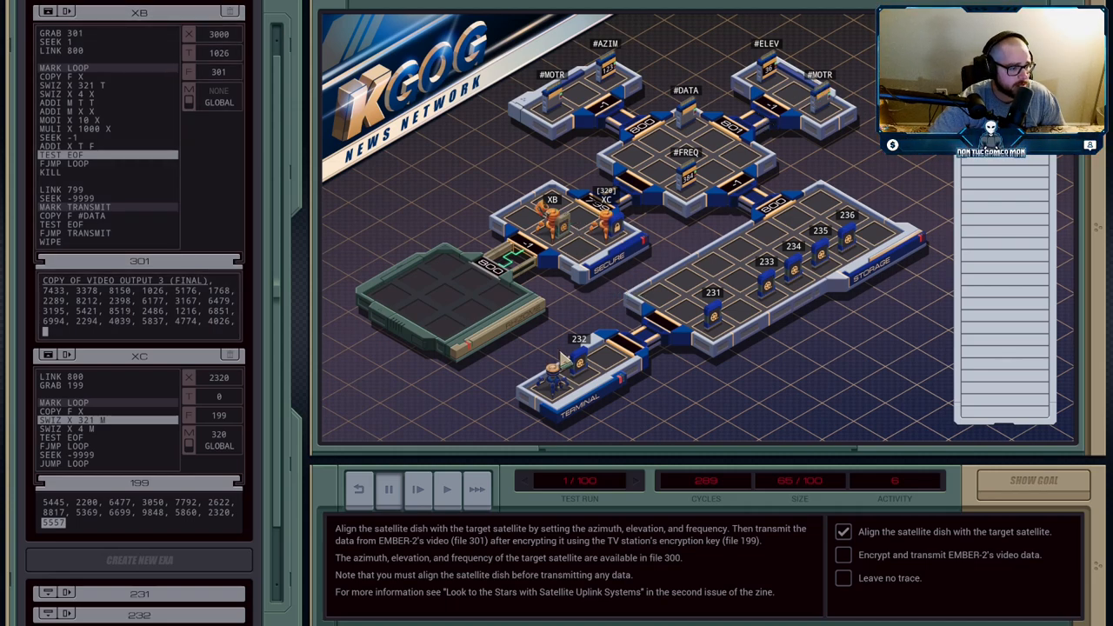
# Run the final cycles so the data transmits and all three objectives are met.
pyautogui.click(418, 488)
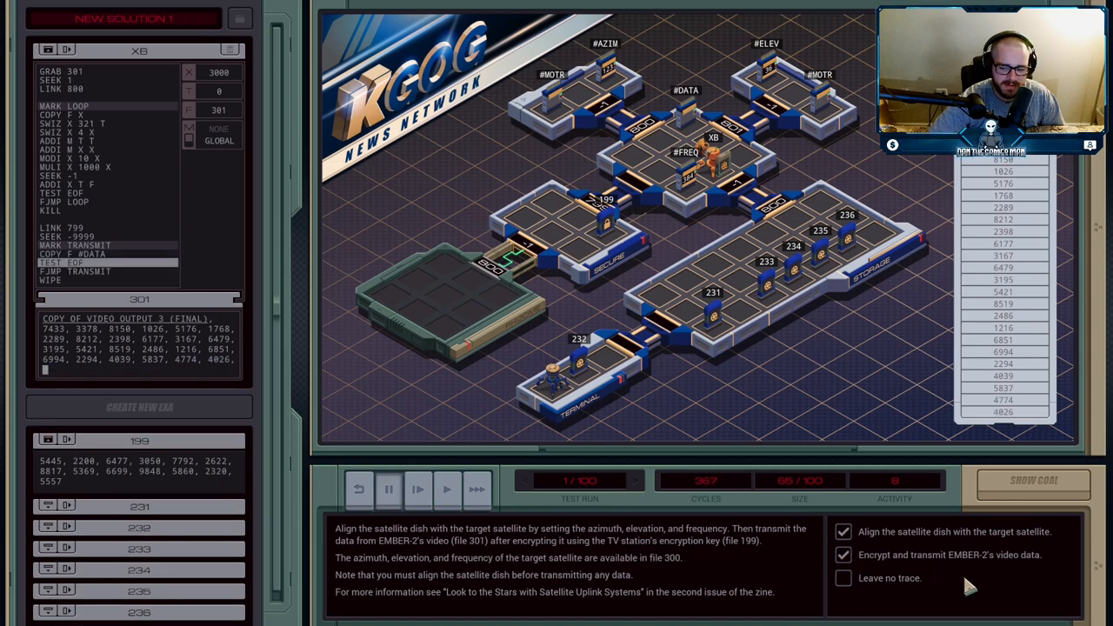
pyautogui.moveTo(352, 443)
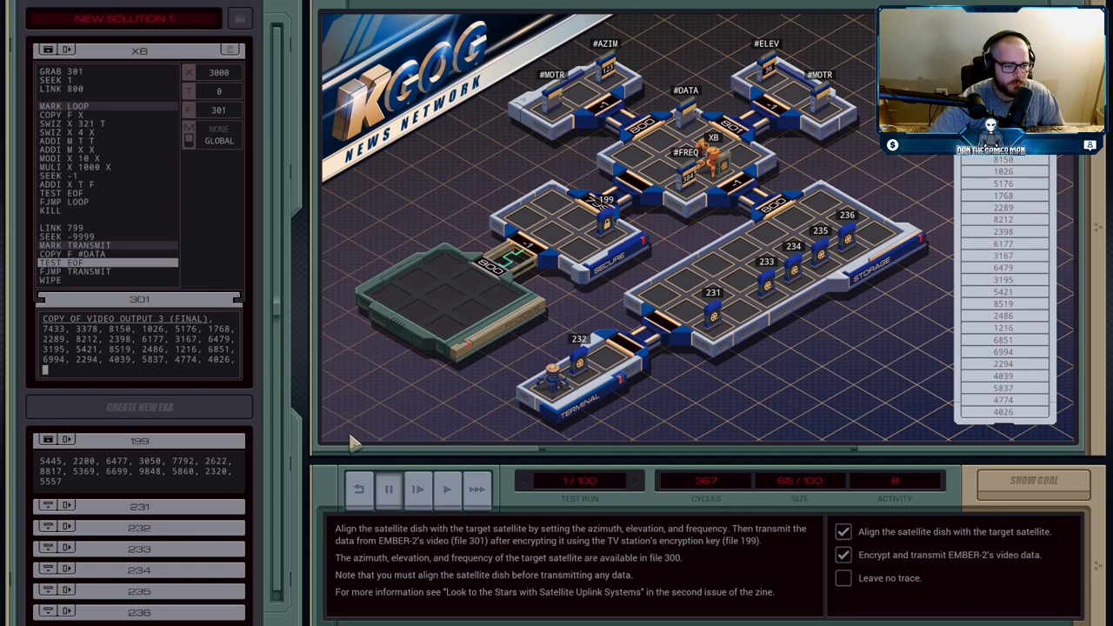
pyautogui.click(417, 489)
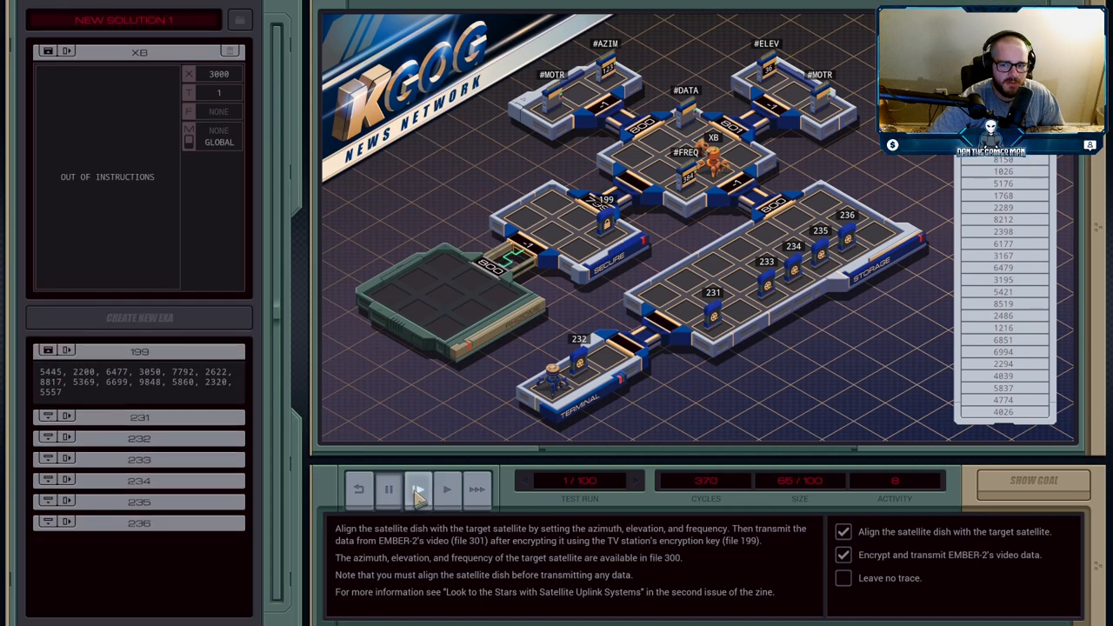
pyautogui.click(417, 488)
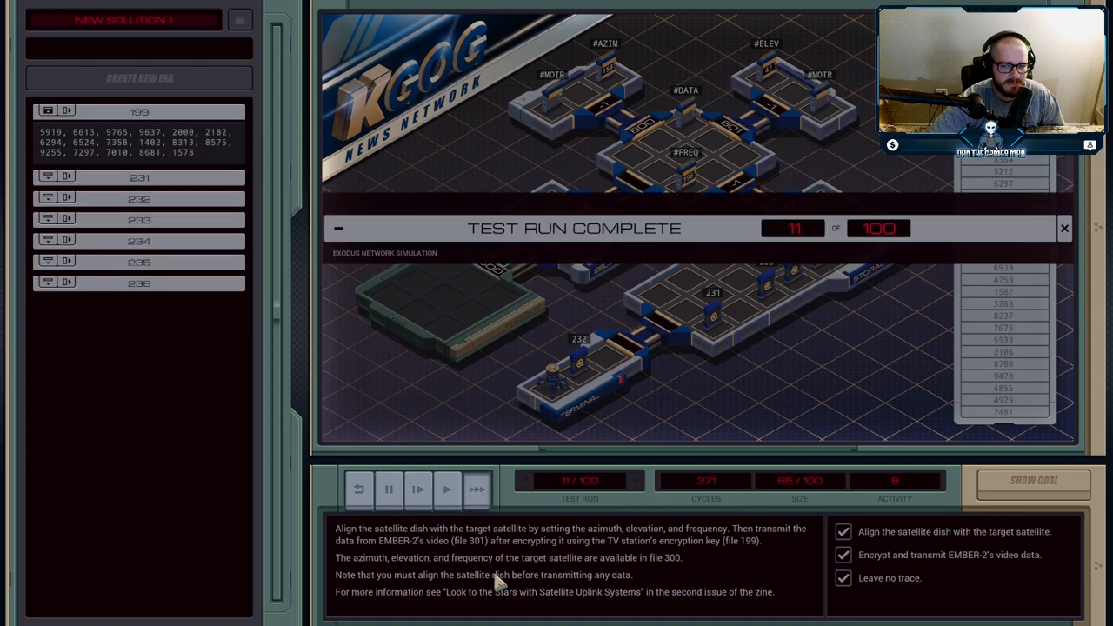